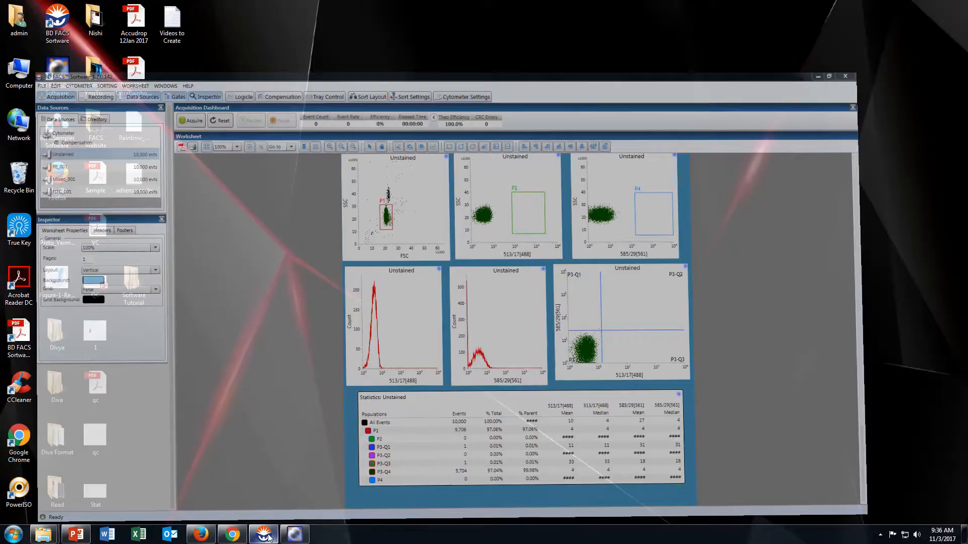
# Step: Maximize the Sortware window to view the Unstained worksheet, gates and statistics
pyautogui.click(818, 76)
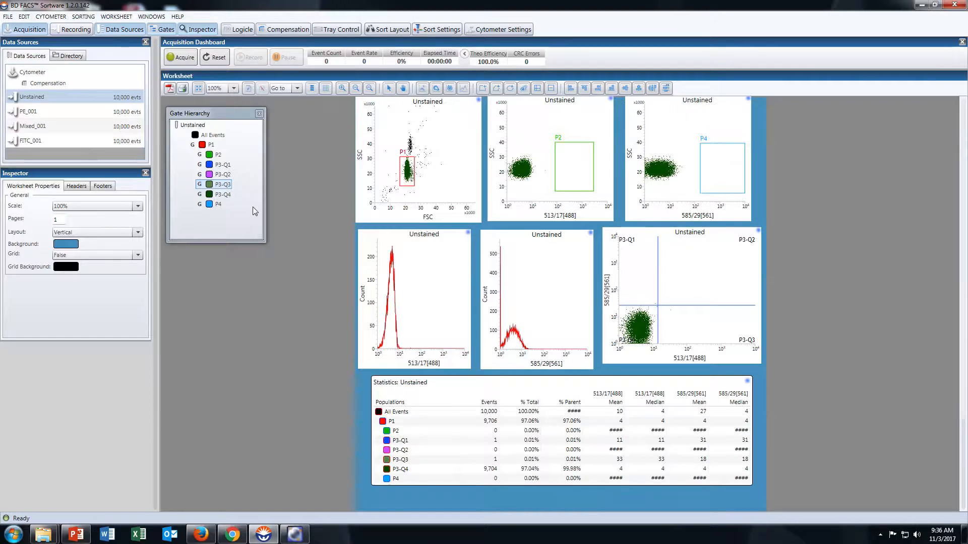
pyautogui.moveTo(731, 307)
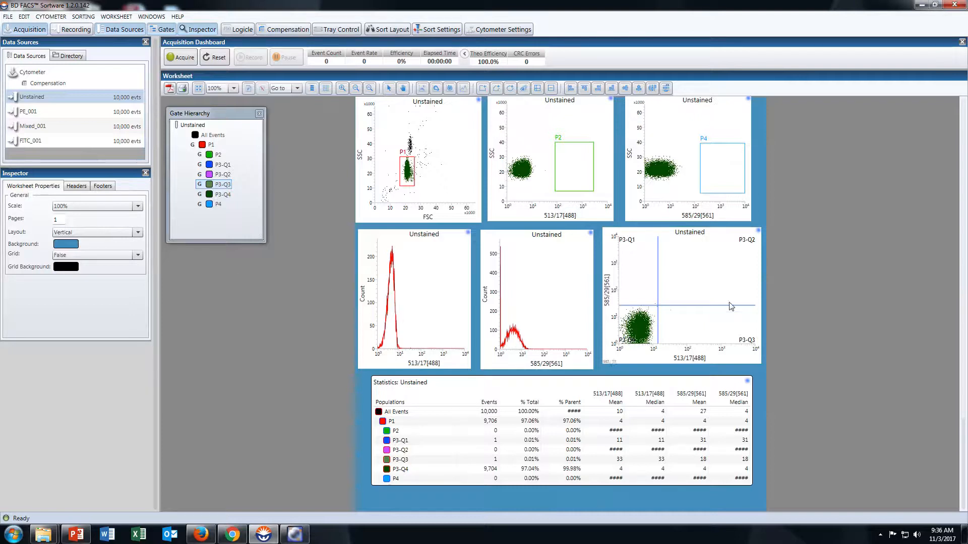
pyautogui.moveTo(504, 245)
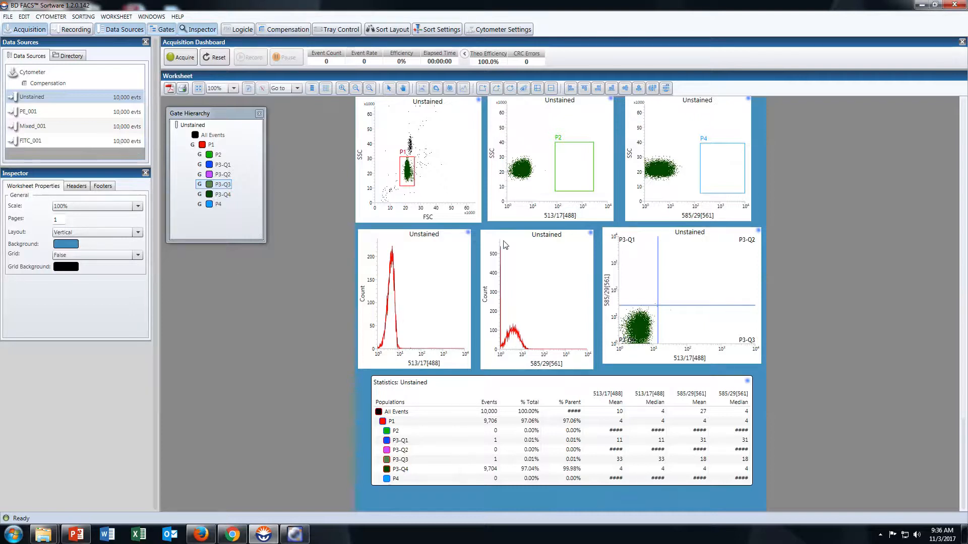
pyautogui.moveTo(666, 402)
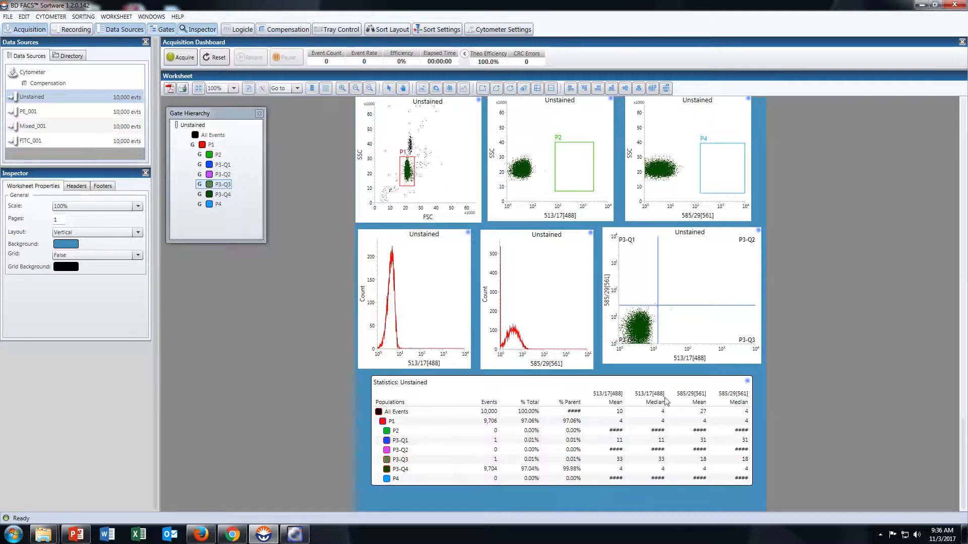
pyautogui.moveTo(4, 174)
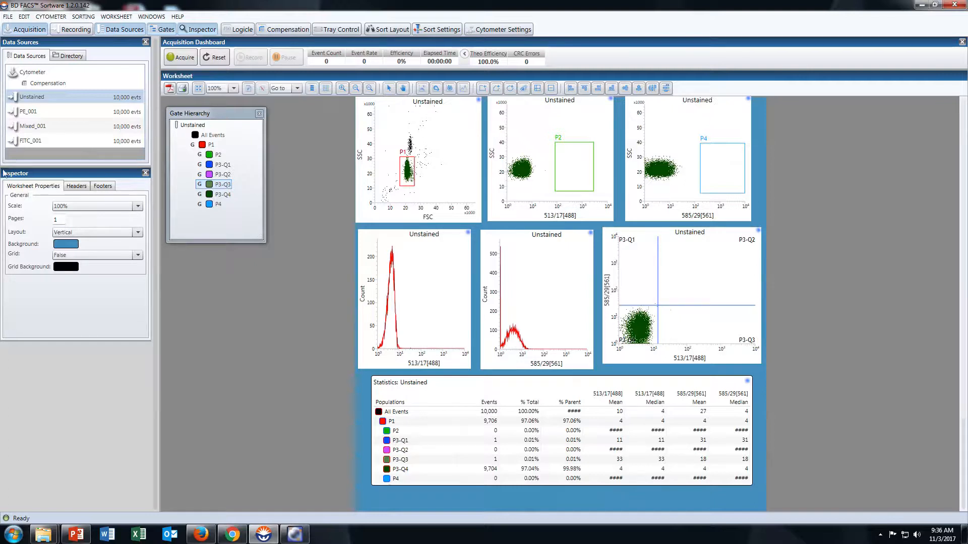
pyautogui.moveTo(39, 120)
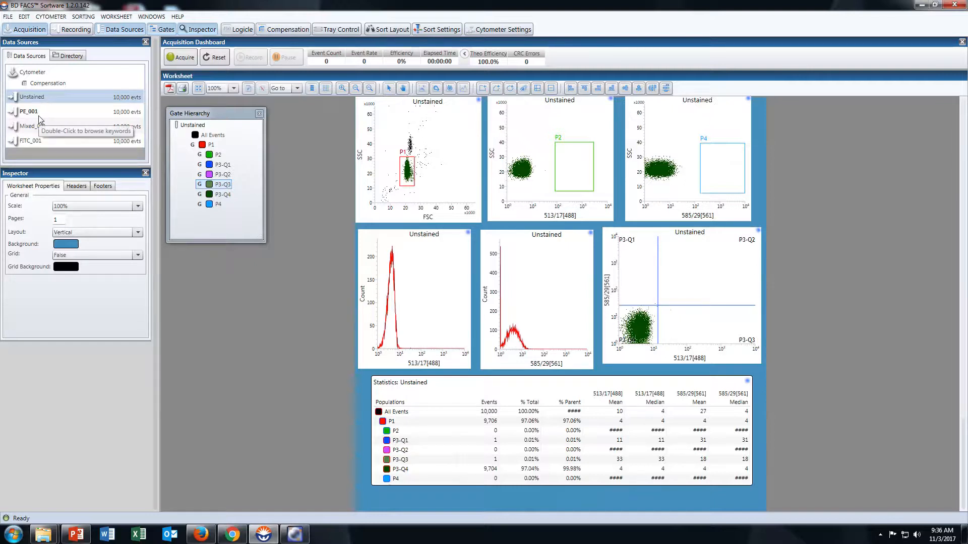
pyautogui.moveTo(50, 167)
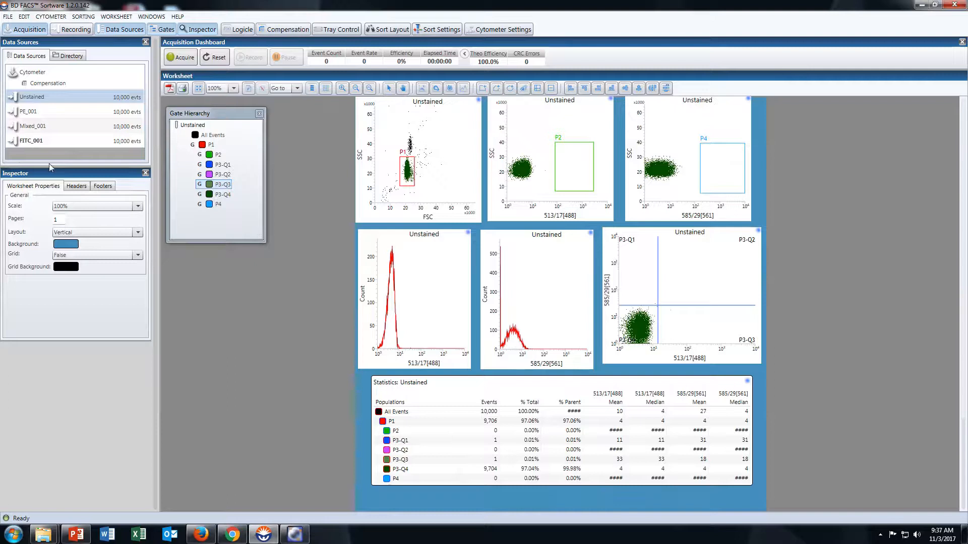
# Step: Export Unstained as a Diva-compatible FCS file named 'unstained' in the Diva folder
pyautogui.click(32, 97)
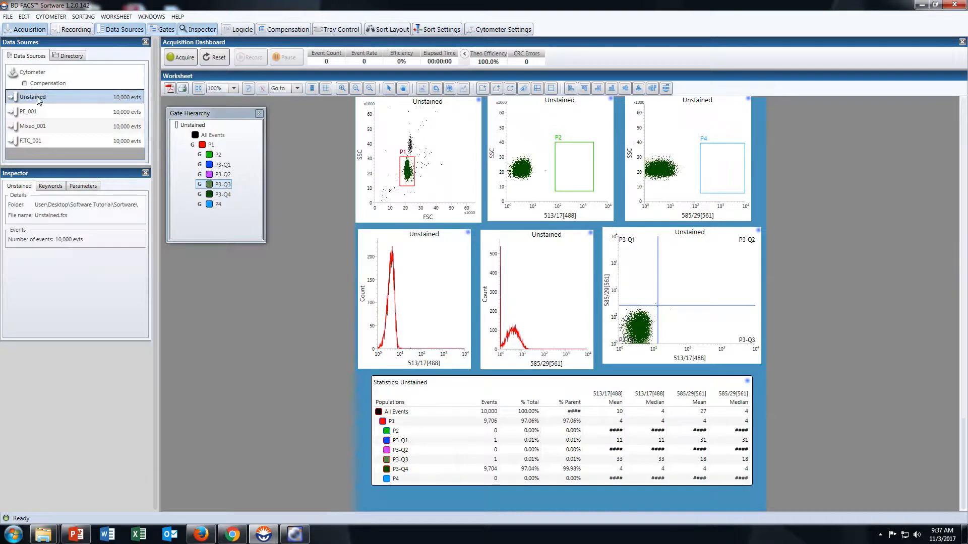
pyautogui.rightClick(32, 97)
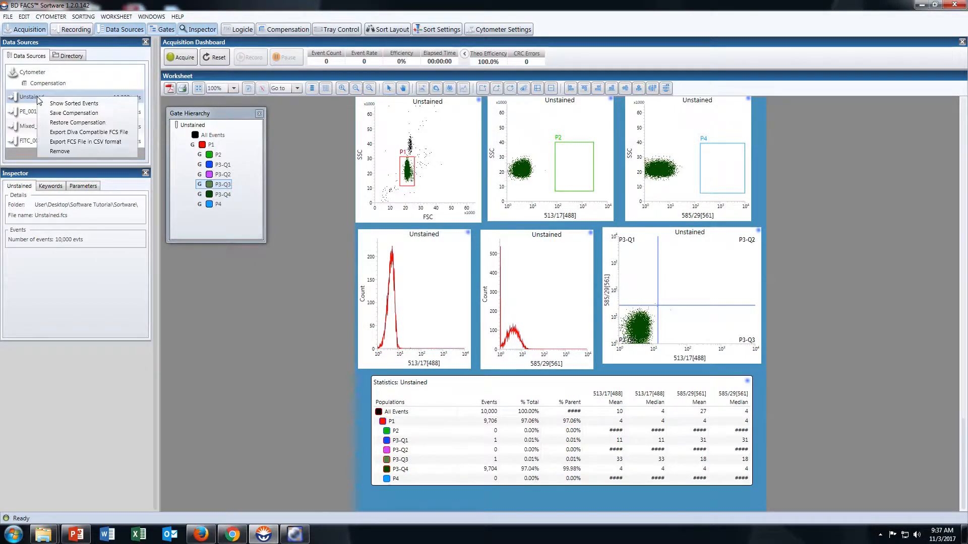
pyautogui.moveTo(127, 141)
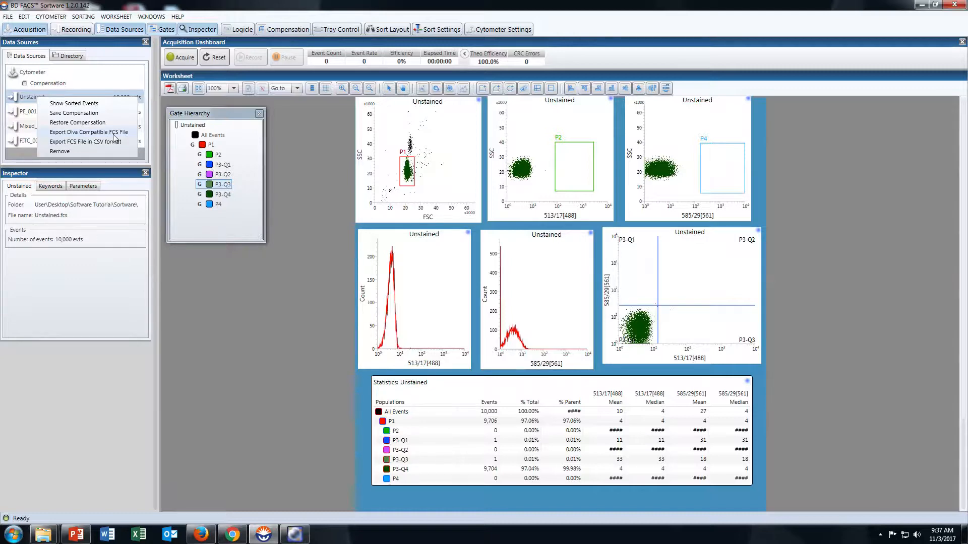
pyautogui.click(89, 132)
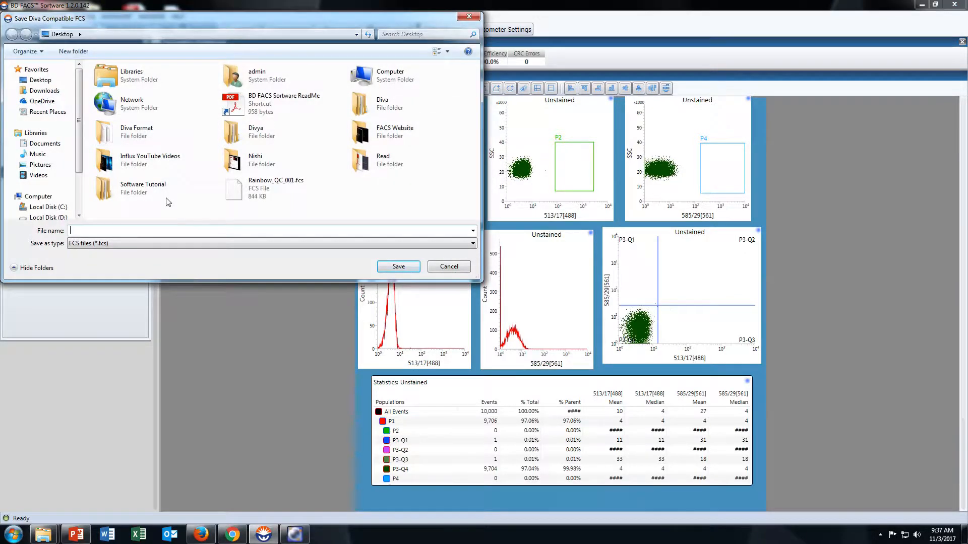
pyautogui.doubleClick(382, 102)
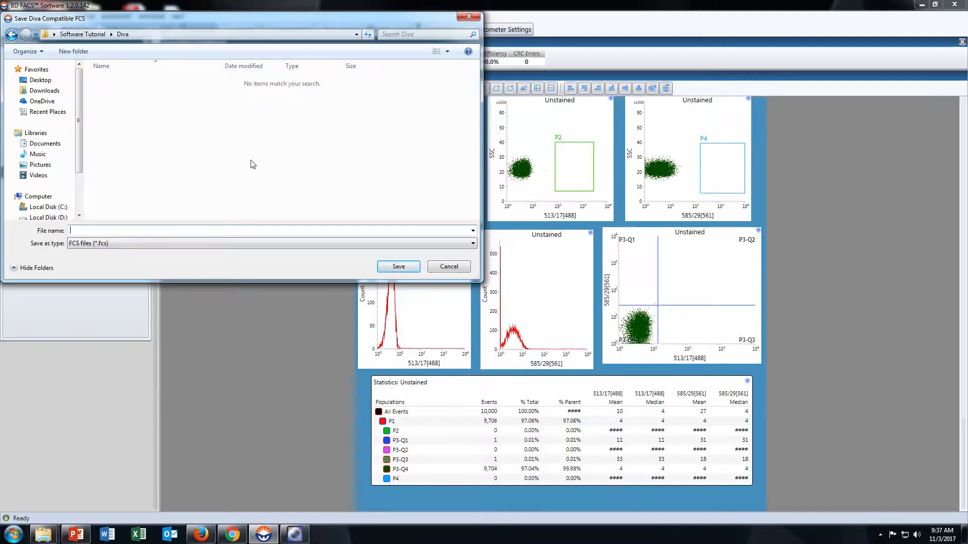
pyautogui.write('uns')
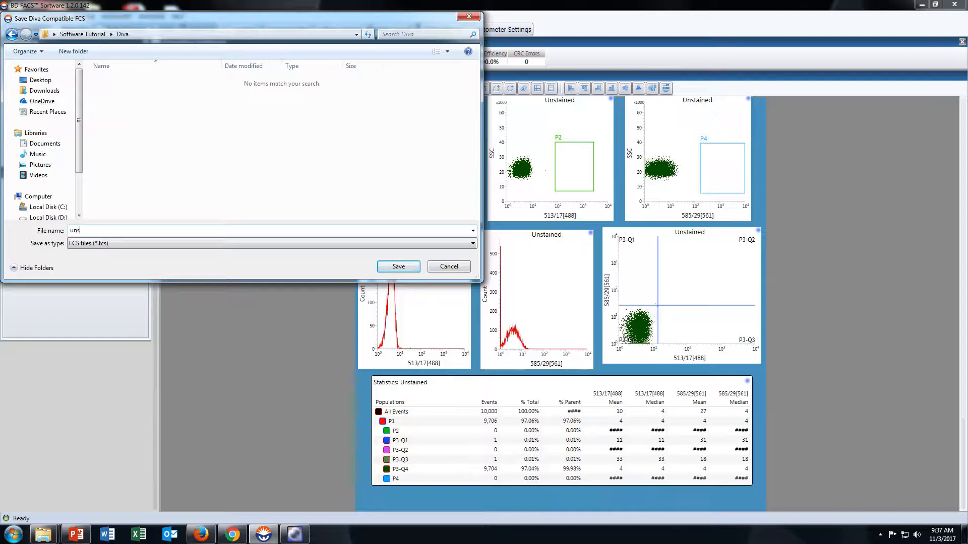
pyautogui.write('tained')
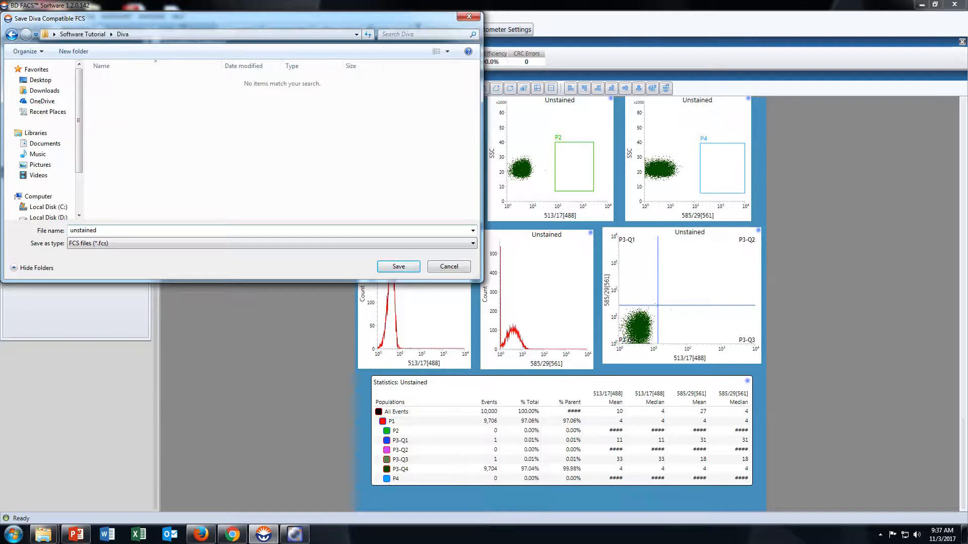
pyautogui.click(397, 266)
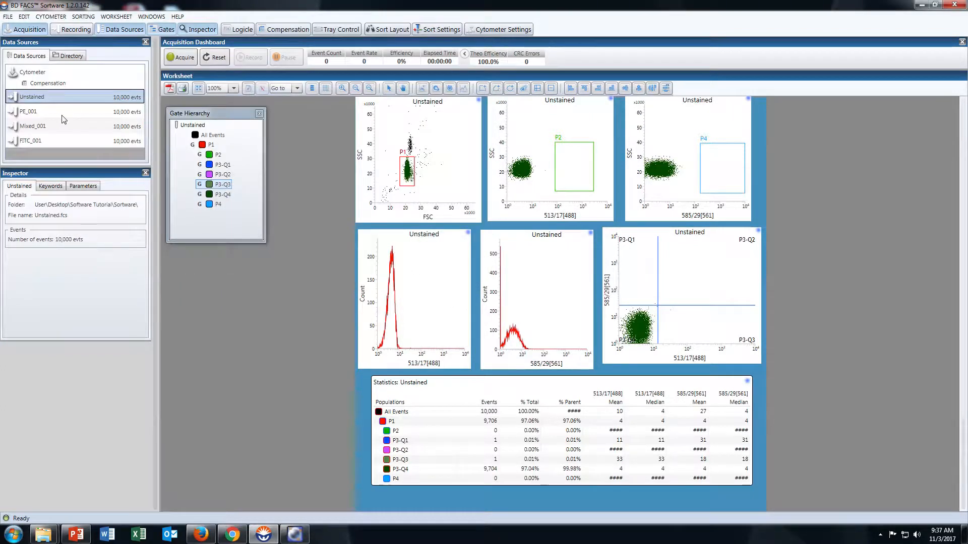
# Step: Export PE_001 as a Diva-compatible FCS file named 'pe'
pyautogui.click(29, 110)
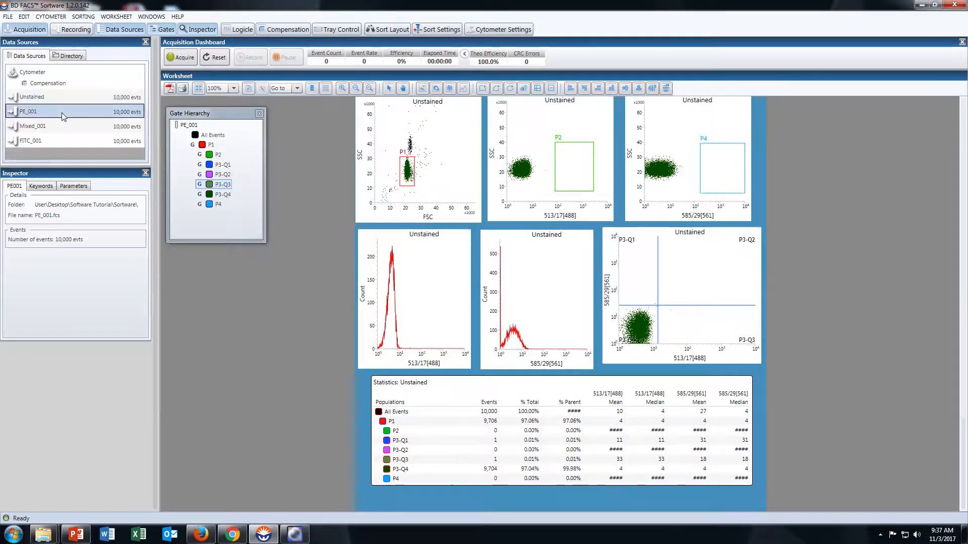
pyautogui.rightClick(29, 111)
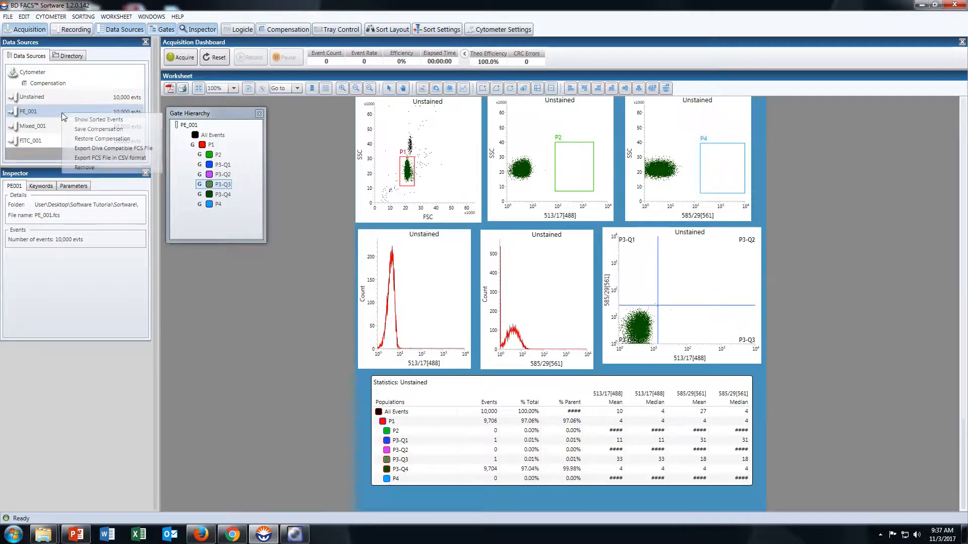
pyautogui.click(112, 148)
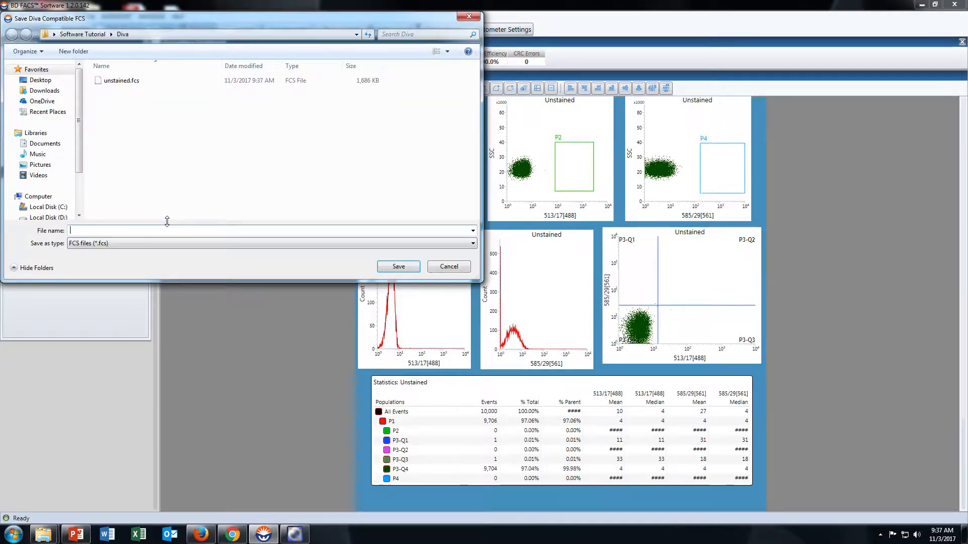
pyautogui.write('p')
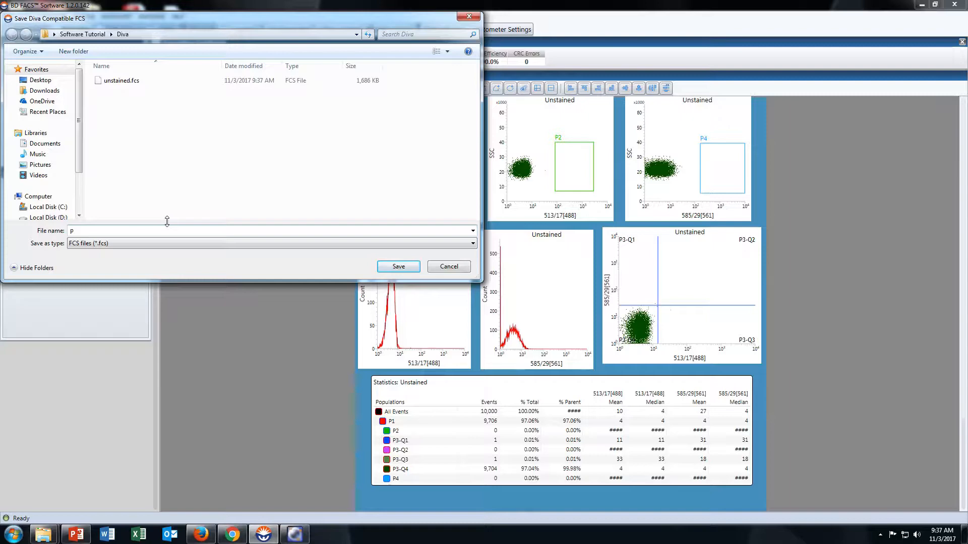
pyautogui.click(398, 266)
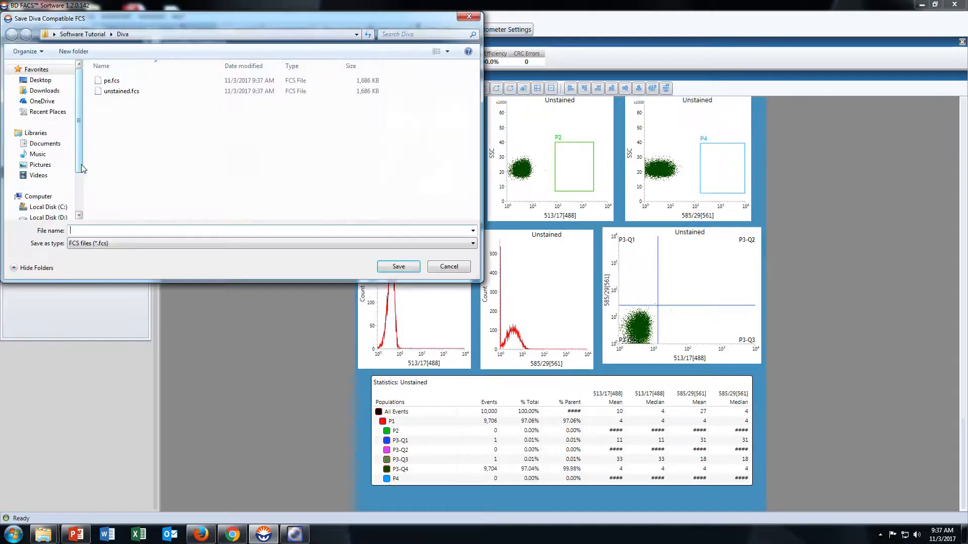
# Step: Save Diva-compatible exports named 'mixed' and 'fitc', and reselect the Unstained data file
pyautogui.write('mixed')
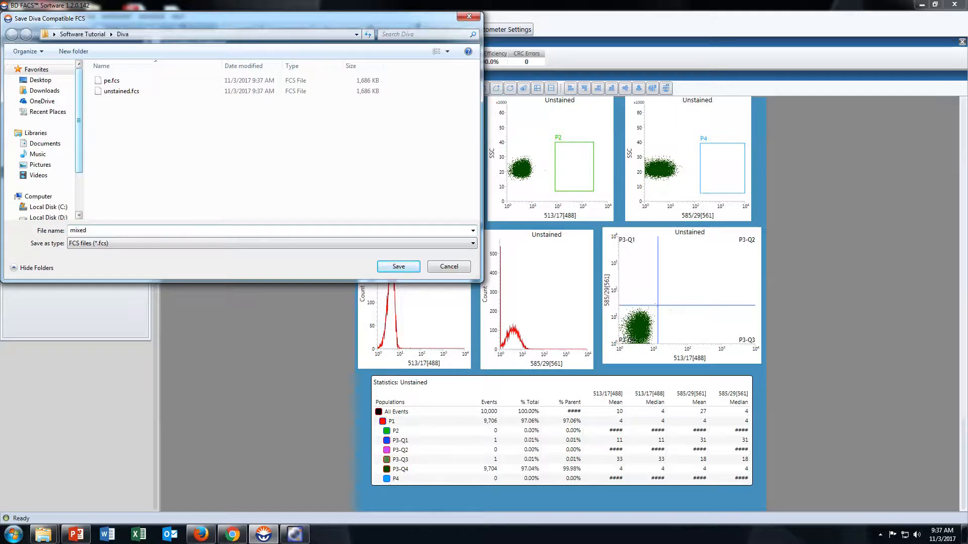
pyautogui.click(397, 267)
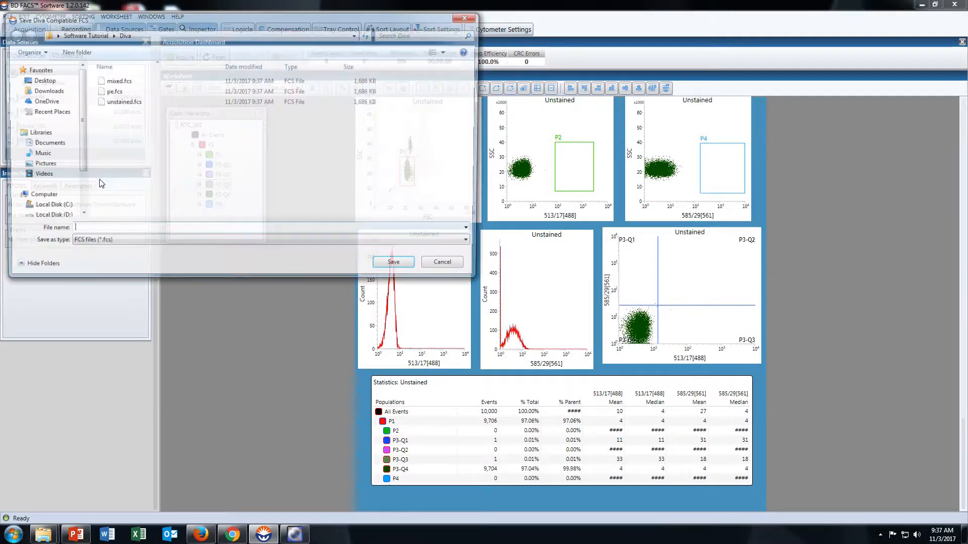
pyautogui.write('fitc')
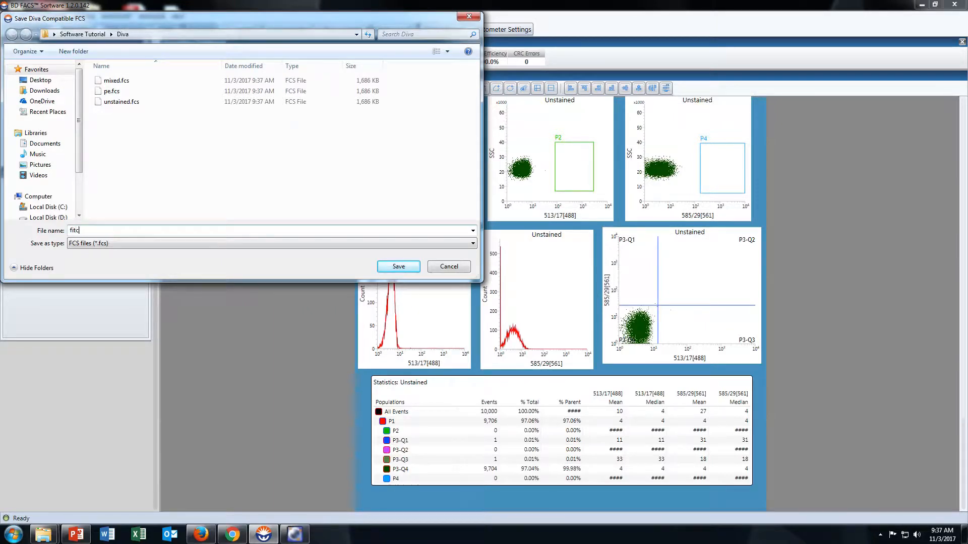
pyautogui.click(398, 266)
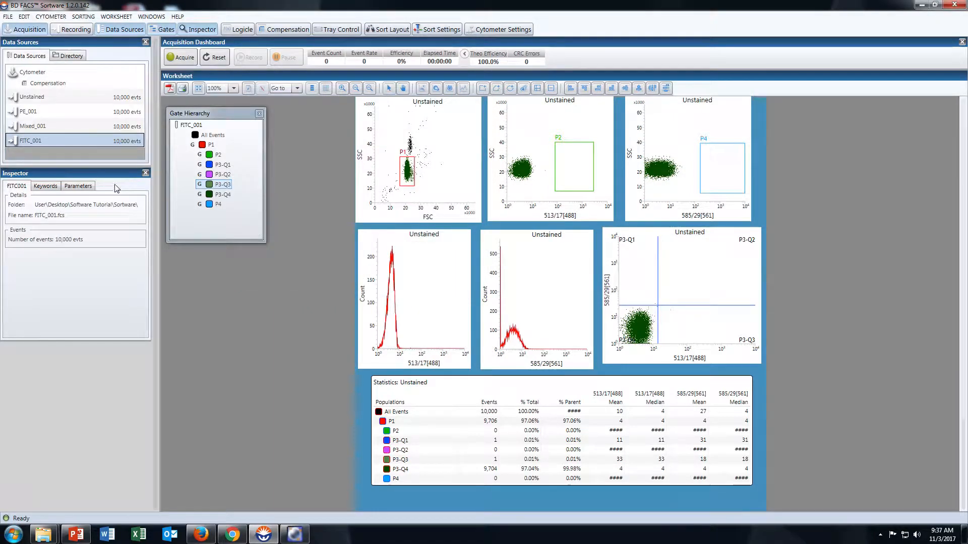
pyautogui.moveTo(208, 88)
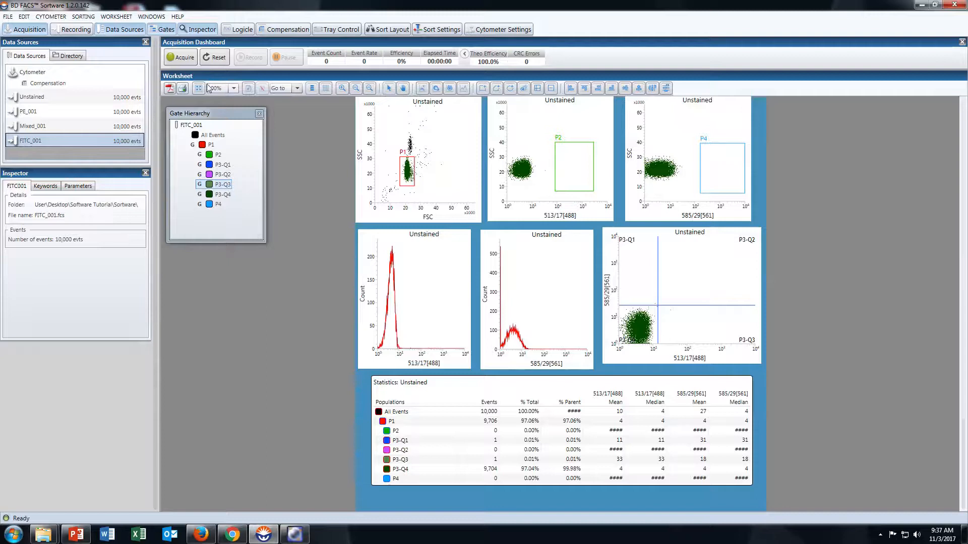
pyautogui.click(32, 97)
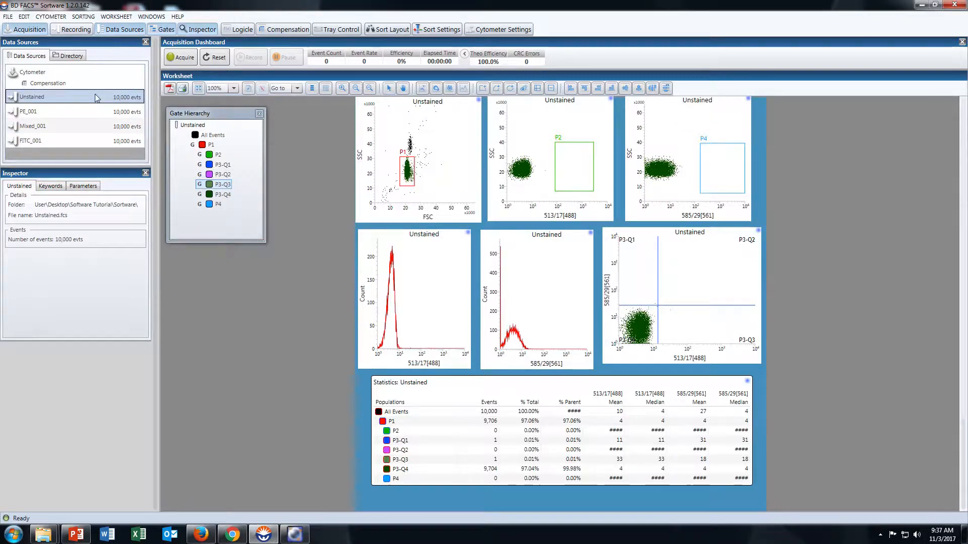
pyautogui.moveTo(114, 122)
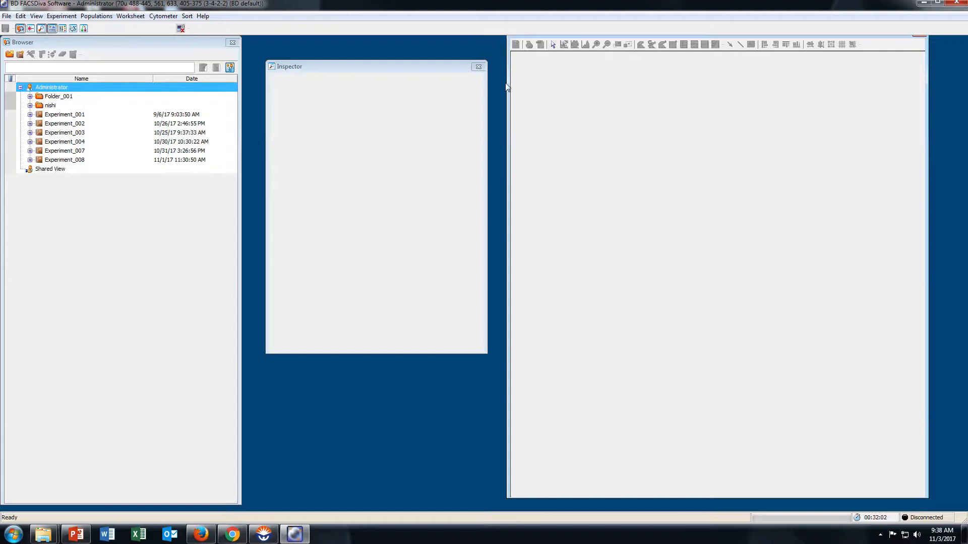
# Step: Create a new blank experiment, Experiment_009, from the Experiment menu
pyautogui.click(61, 15)
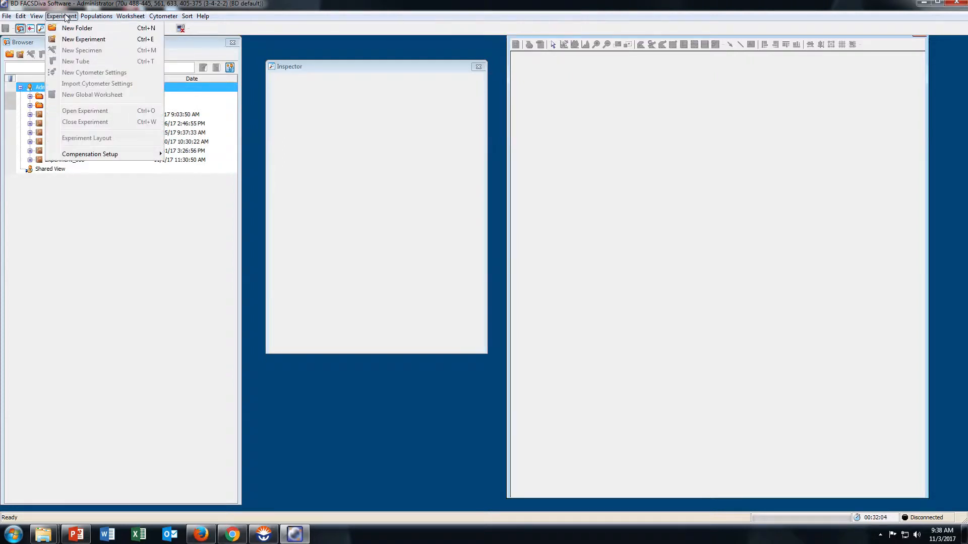
pyautogui.click(82, 38)
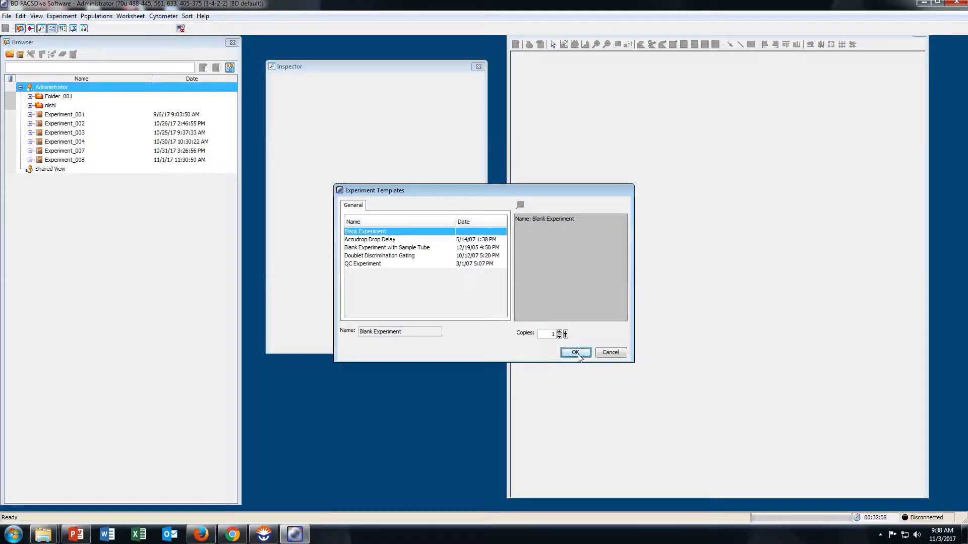
pyautogui.click(575, 353)
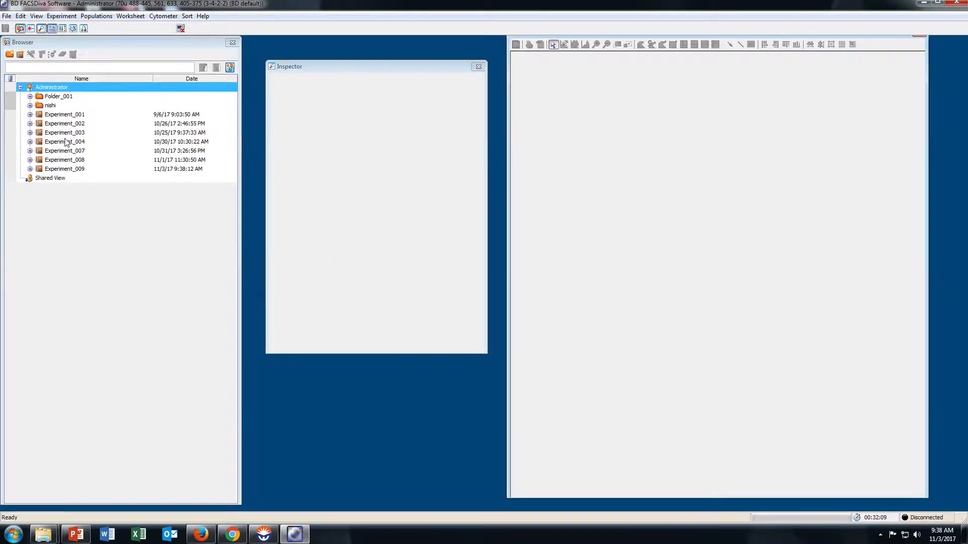
# Step: Import the four FCS files from Software Tutorial\Diva and make unstained the current tube
pyautogui.click(7, 15)
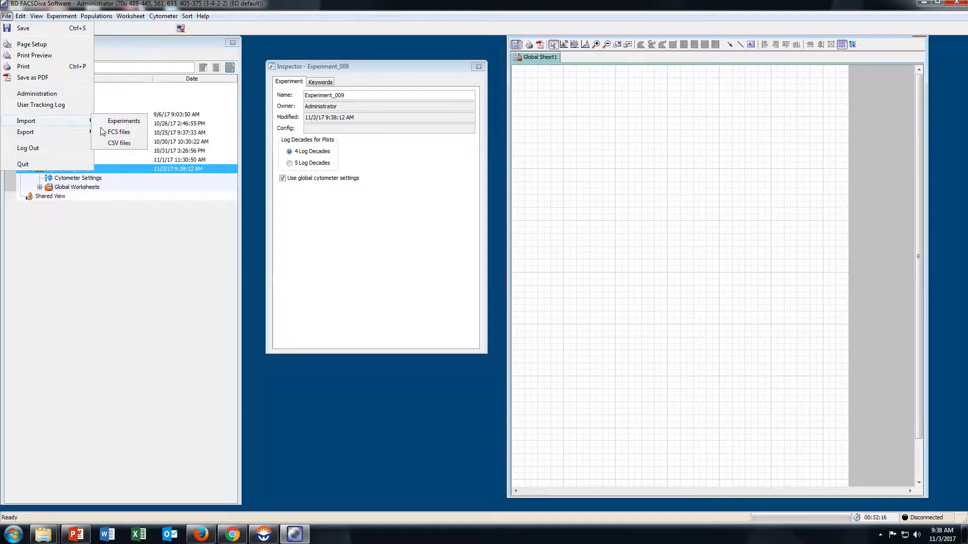
pyautogui.moveTo(118, 132)
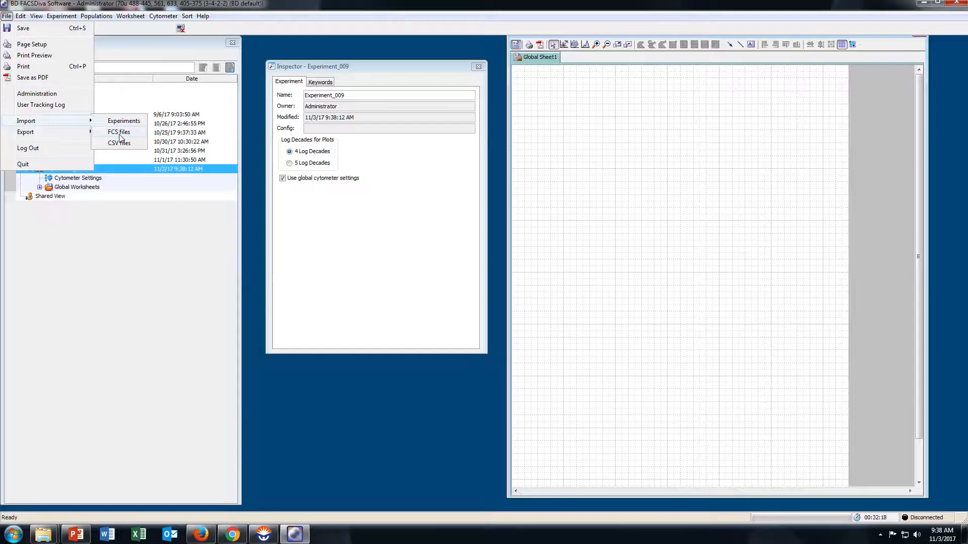
pyautogui.click(118, 131)
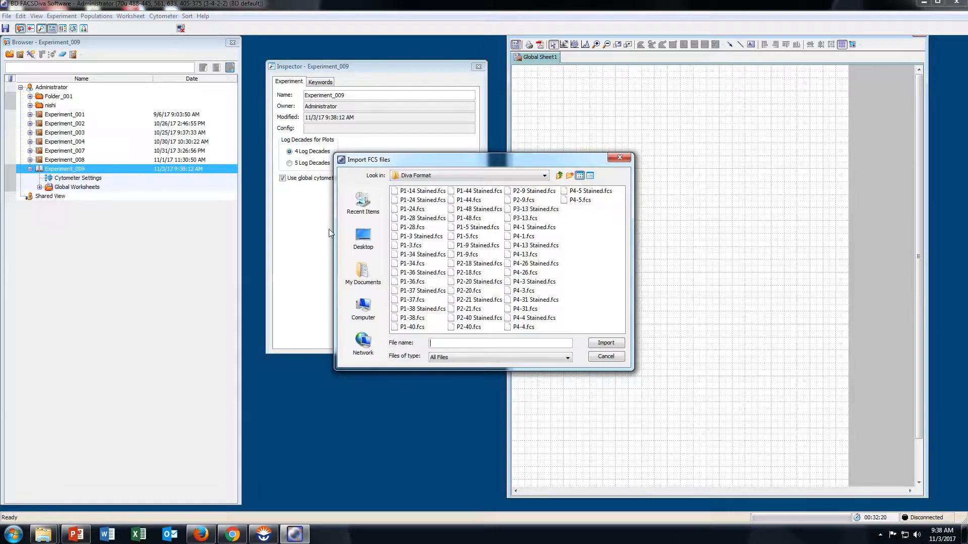
pyautogui.click(363, 239)
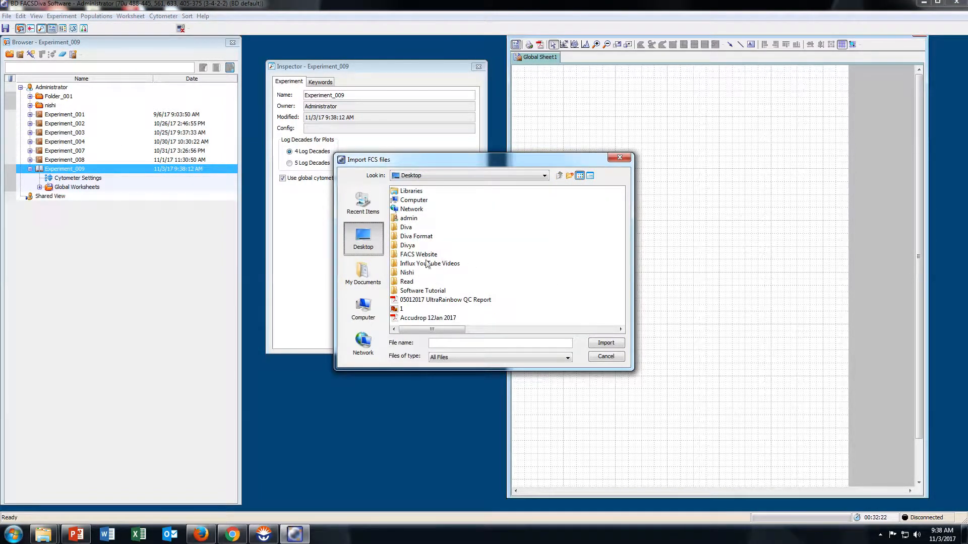
pyautogui.doubleClick(423, 291)
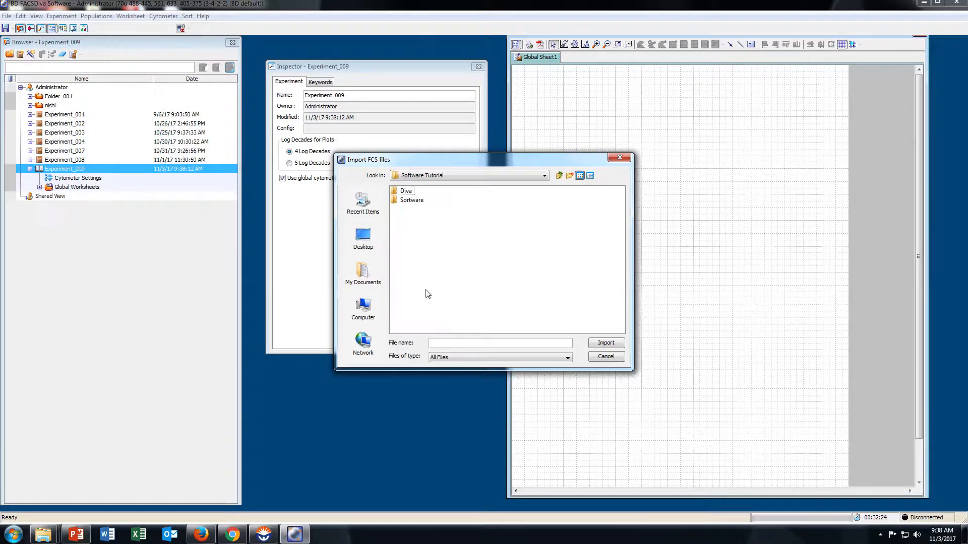
pyautogui.doubleClick(406, 191)
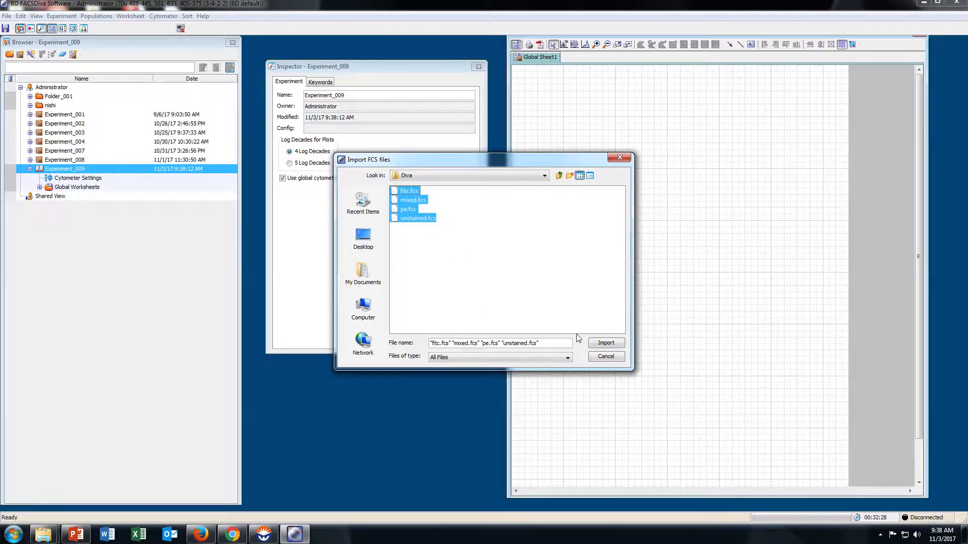
pyautogui.click(605, 343)
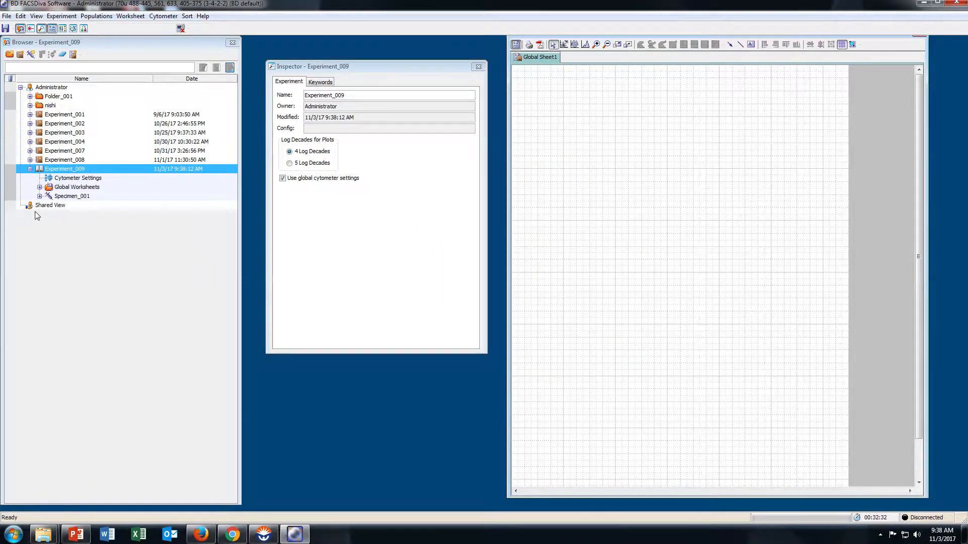
pyautogui.click(71, 196)
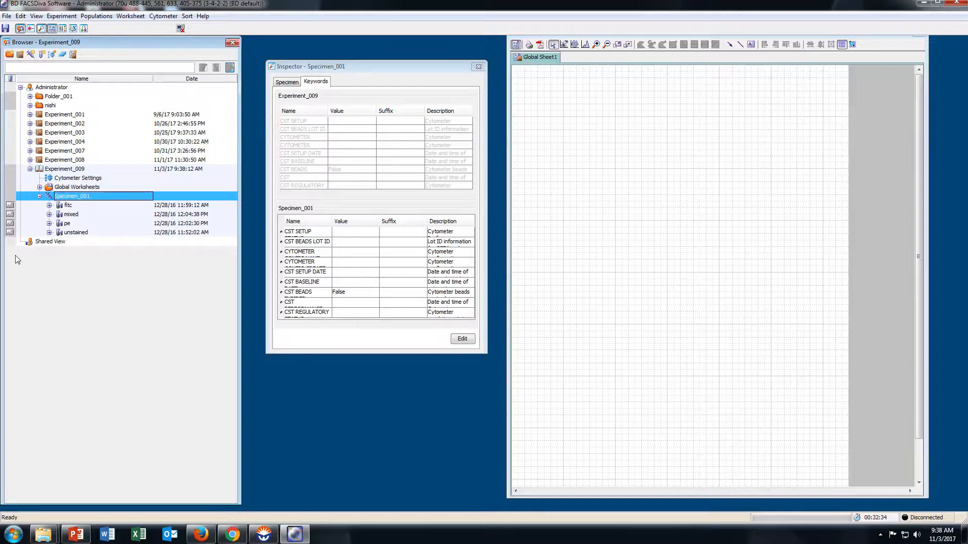
pyautogui.click(76, 231)
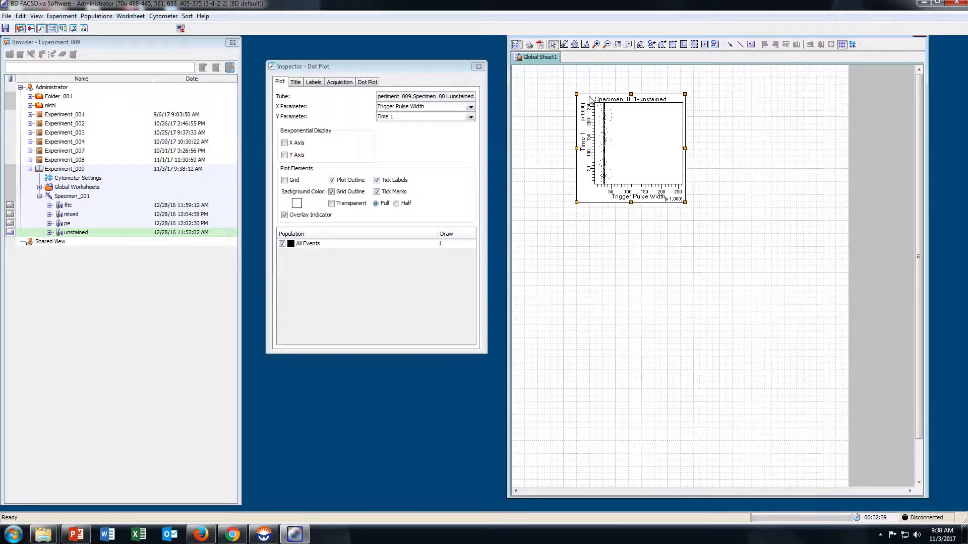
pyautogui.moveTo(622, 102)
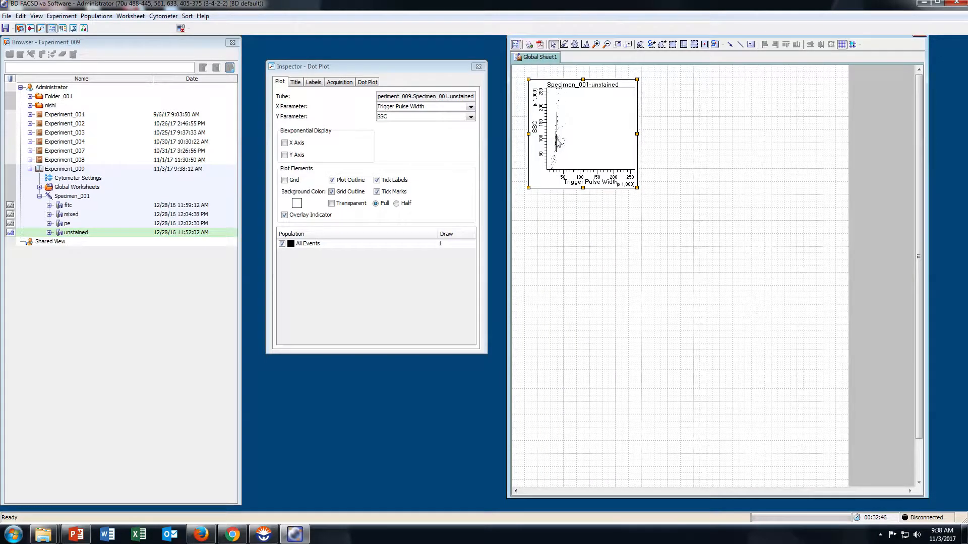
# Step: Set the first plot to FSC vs SSC and duplicate it with X 513/17[488]
pyautogui.click(470, 106)
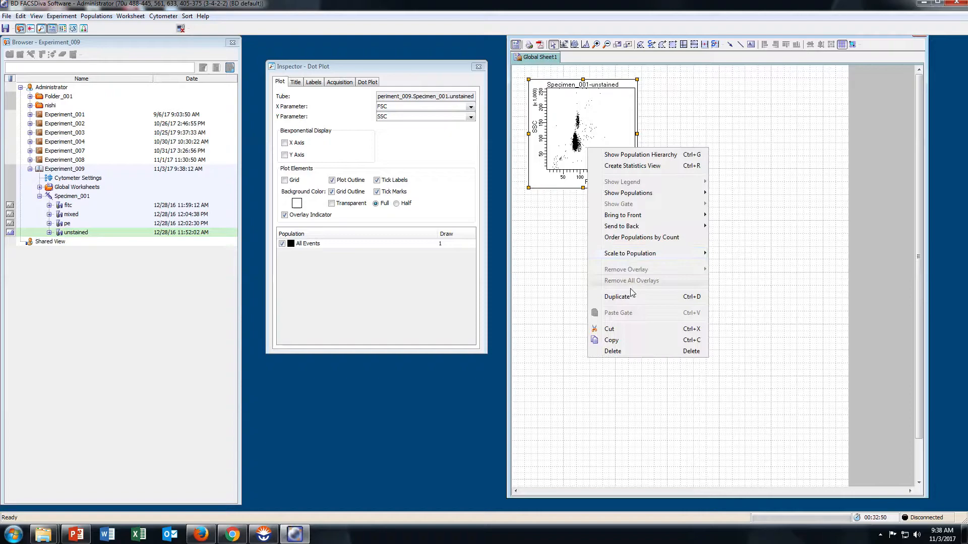
pyautogui.click(617, 297)
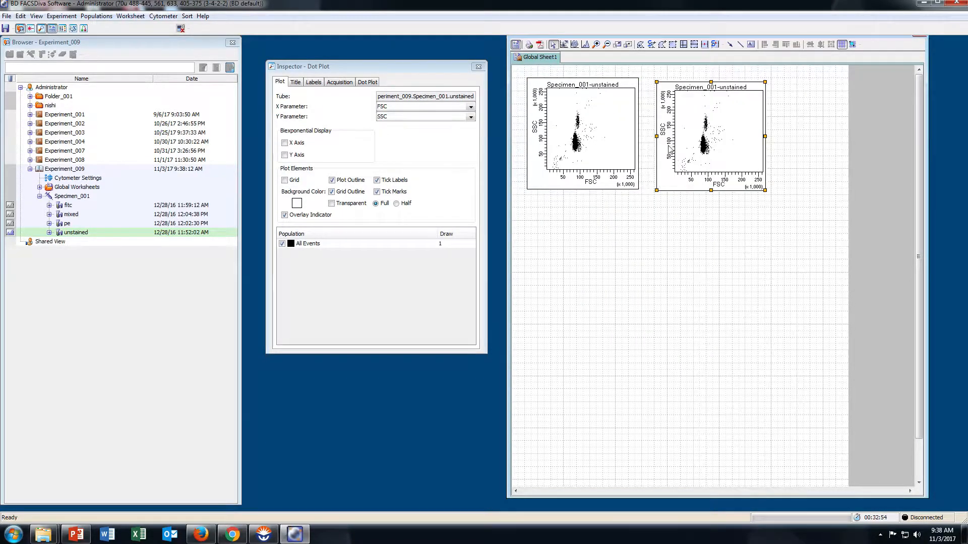
pyautogui.click(470, 107)
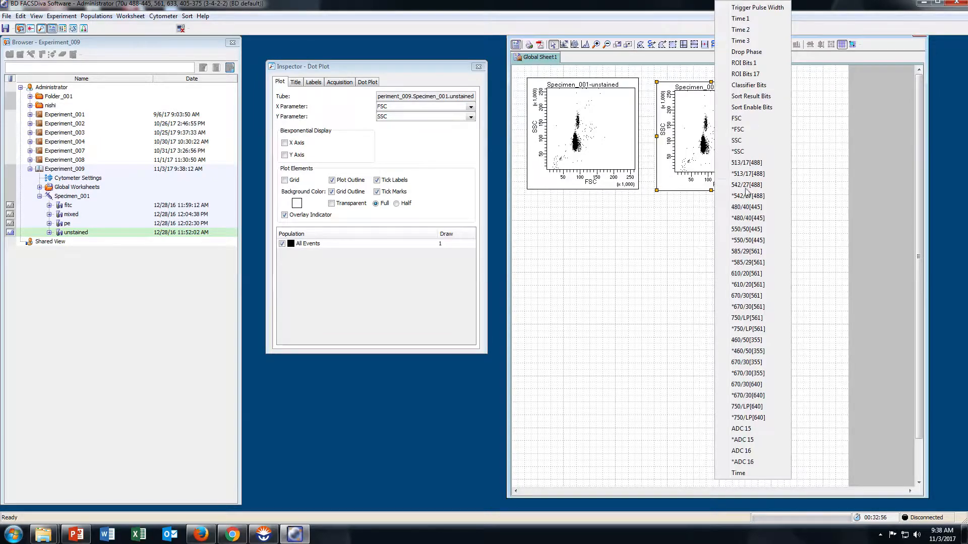
pyautogui.click(747, 162)
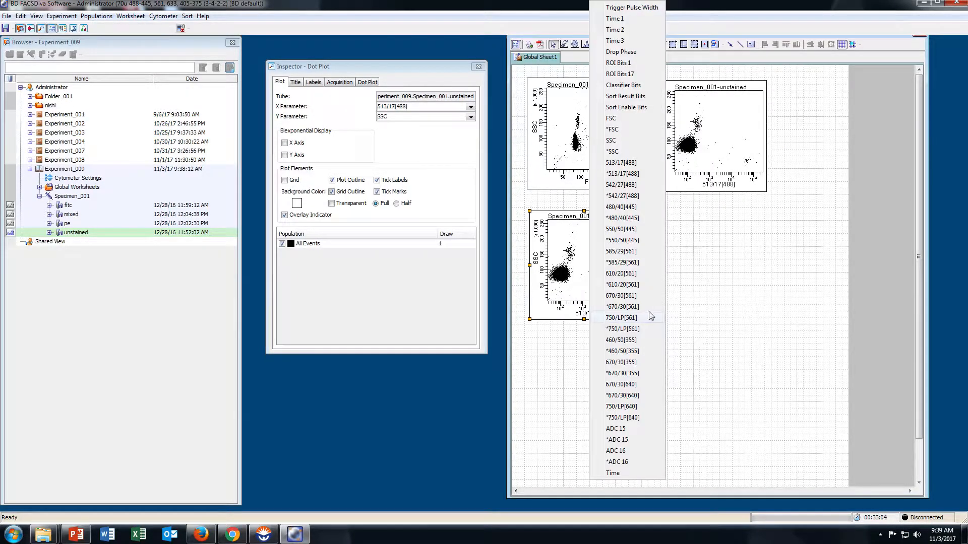
pyautogui.moveTo(639, 233)
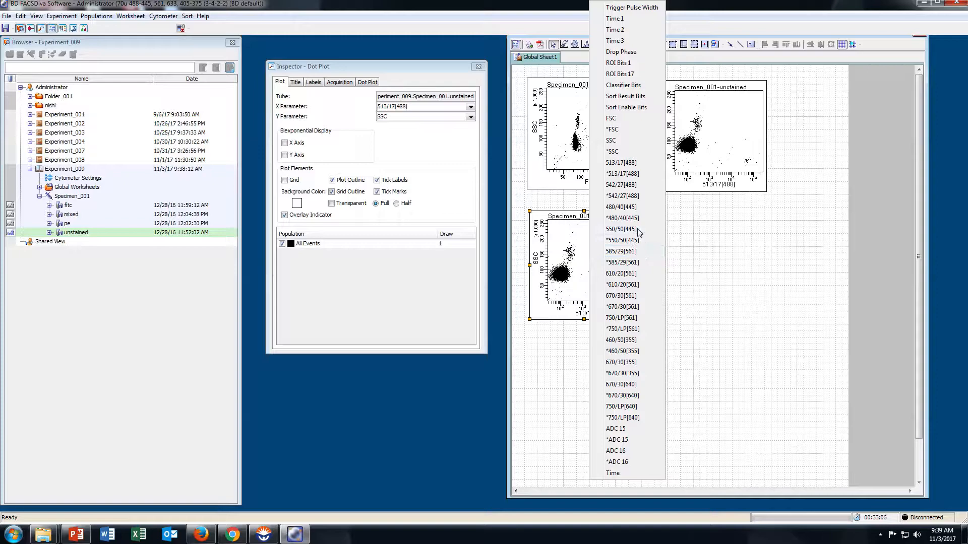
# Step: Set the third plot's X to 585/29[561] and add a fourth plot with Y 585/29[561]
pyautogui.click(621, 251)
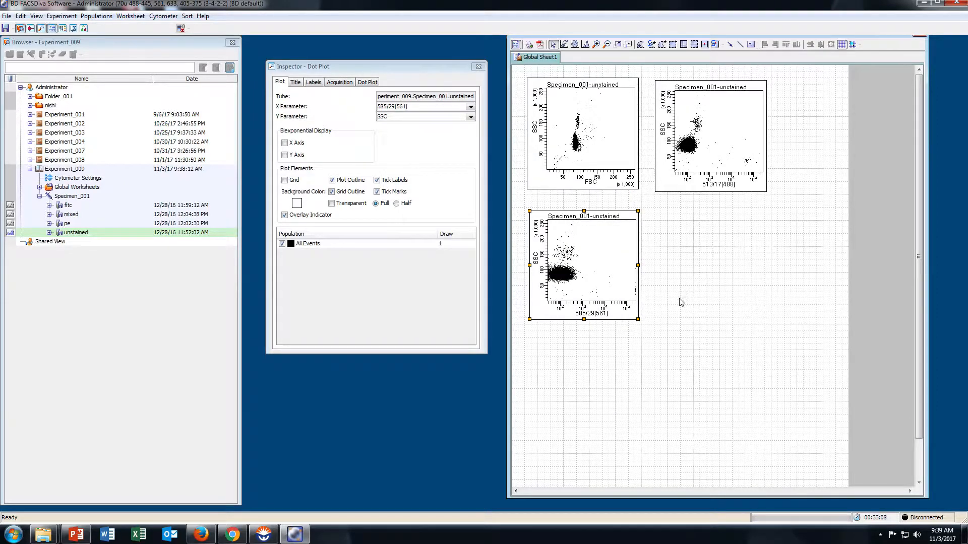
pyautogui.moveTo(581, 390)
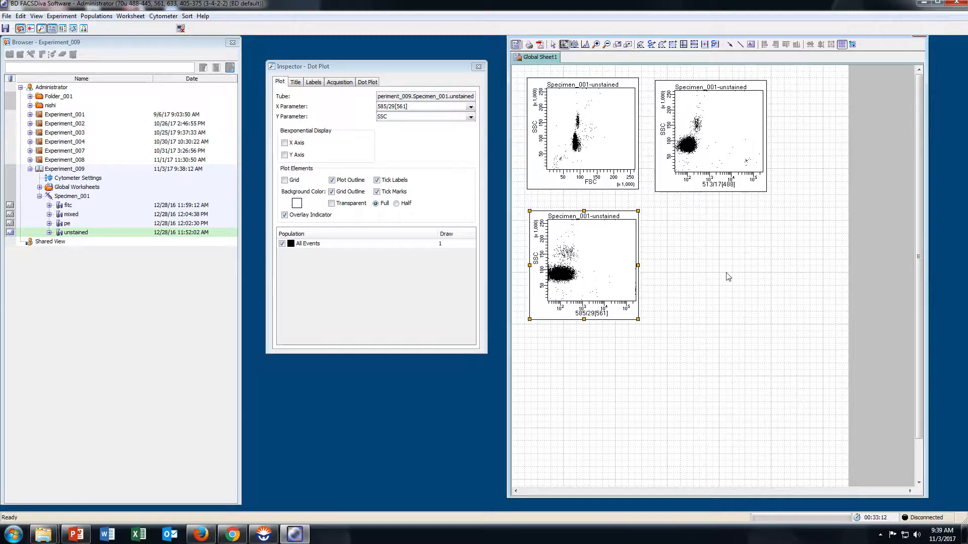
pyautogui.click(471, 106)
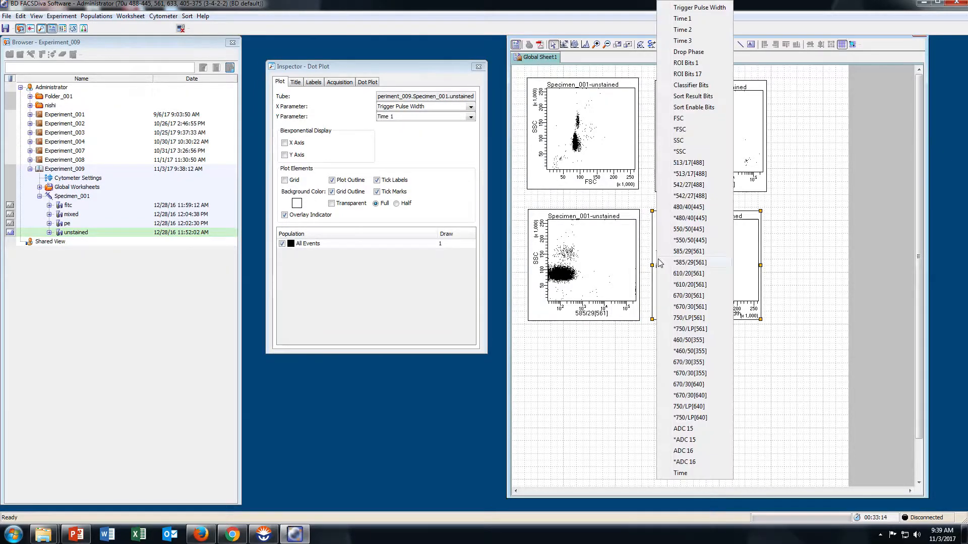
pyautogui.click(688, 251)
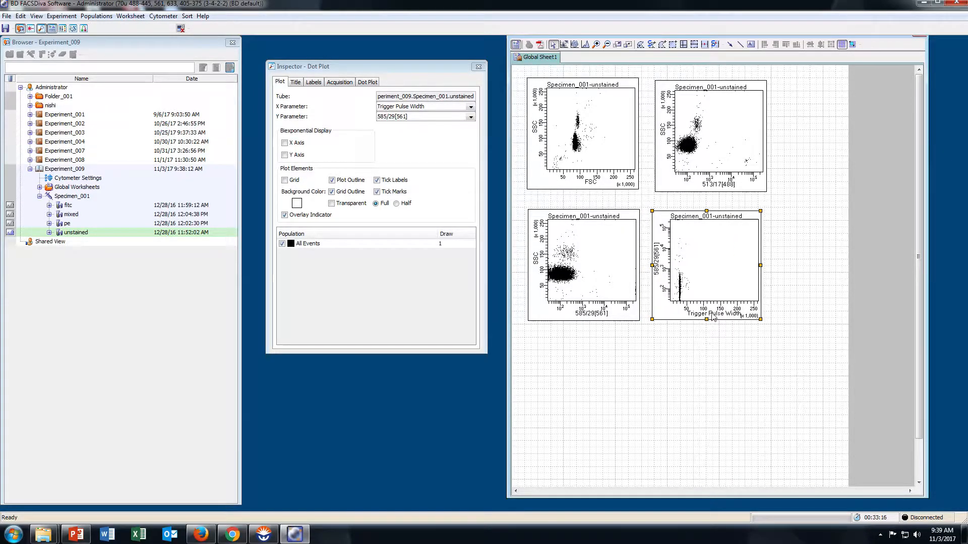
pyautogui.moveTo(698, 320)
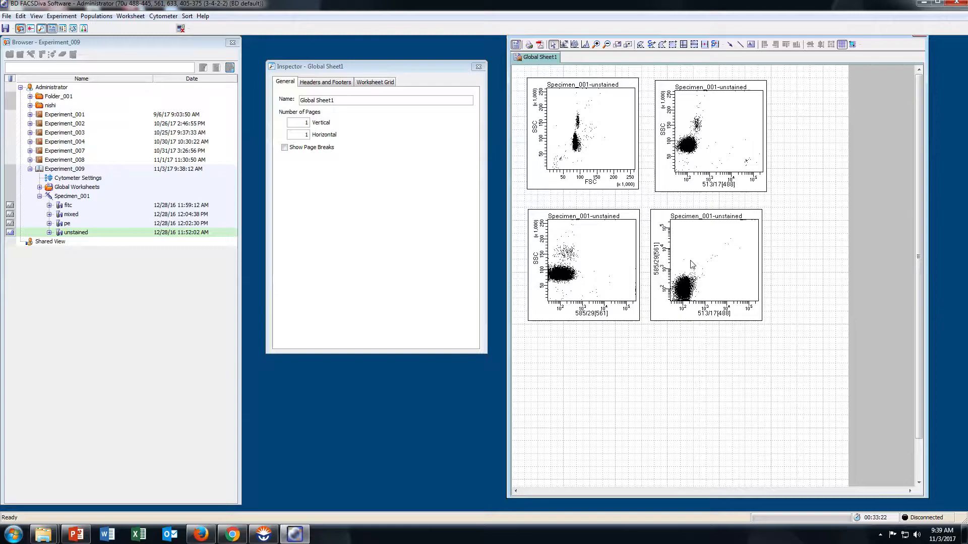
pyautogui.moveTo(728, 270)
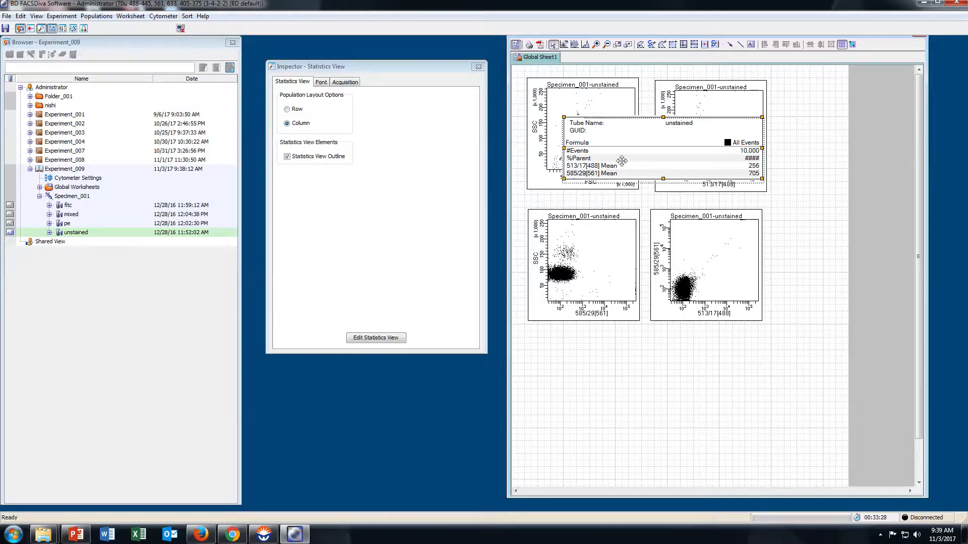
# Step: Use row layout and add means and medians for 513/17[488] and 585/29[561] to the statistics
pyautogui.click(287, 109)
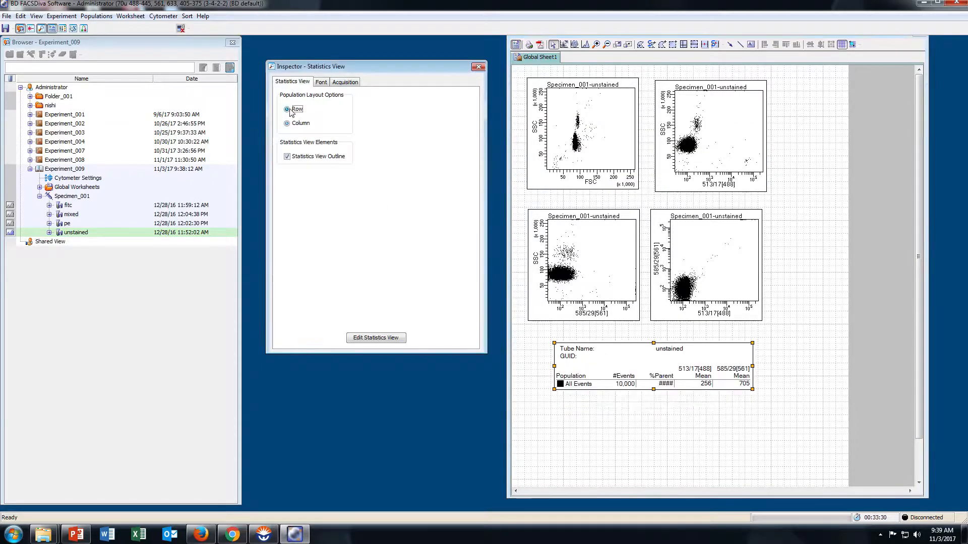
pyautogui.rightClick(648, 364)
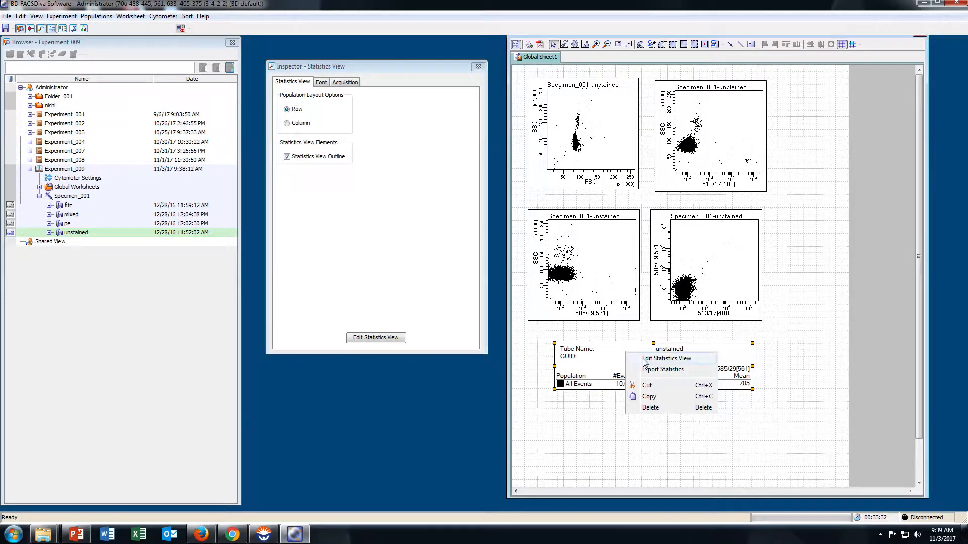
pyautogui.click(666, 358)
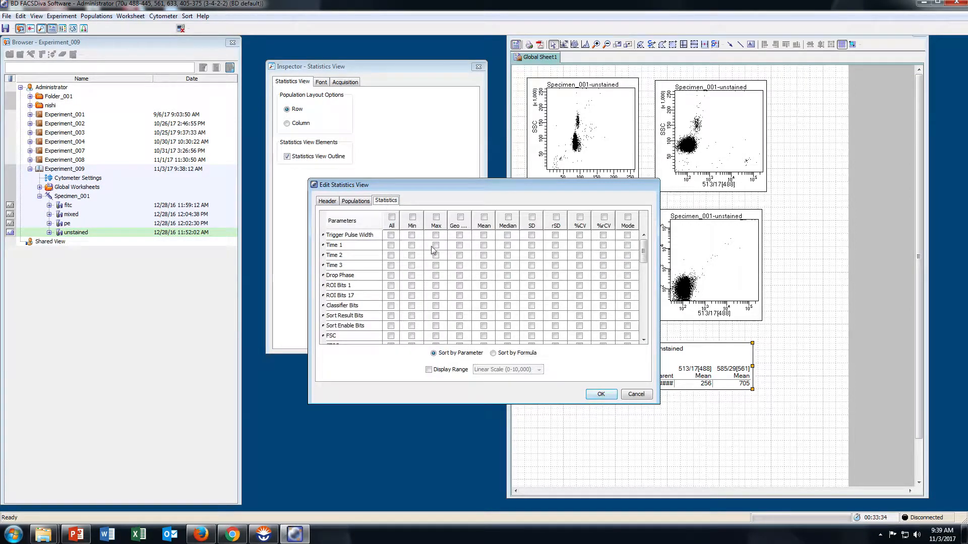
pyautogui.scroll(-3)
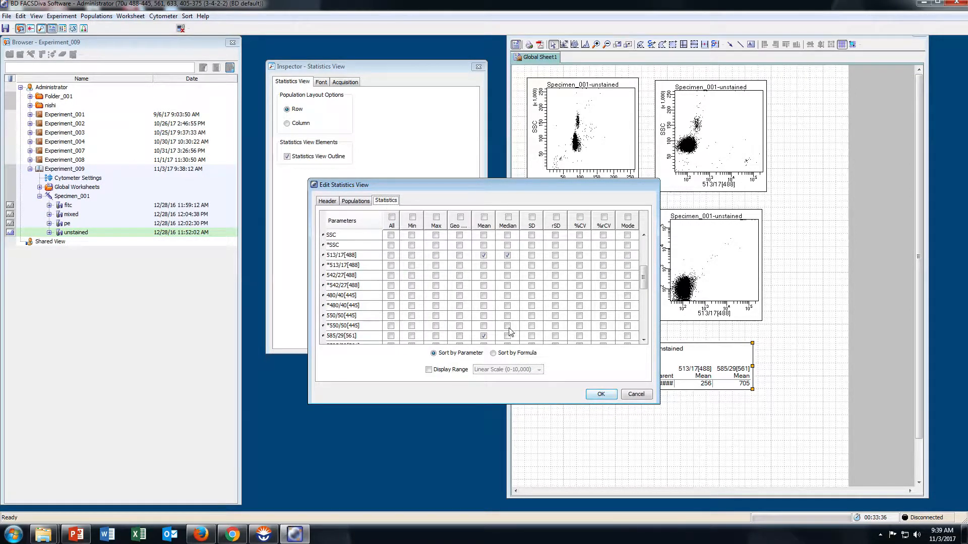
pyautogui.click(599, 395)
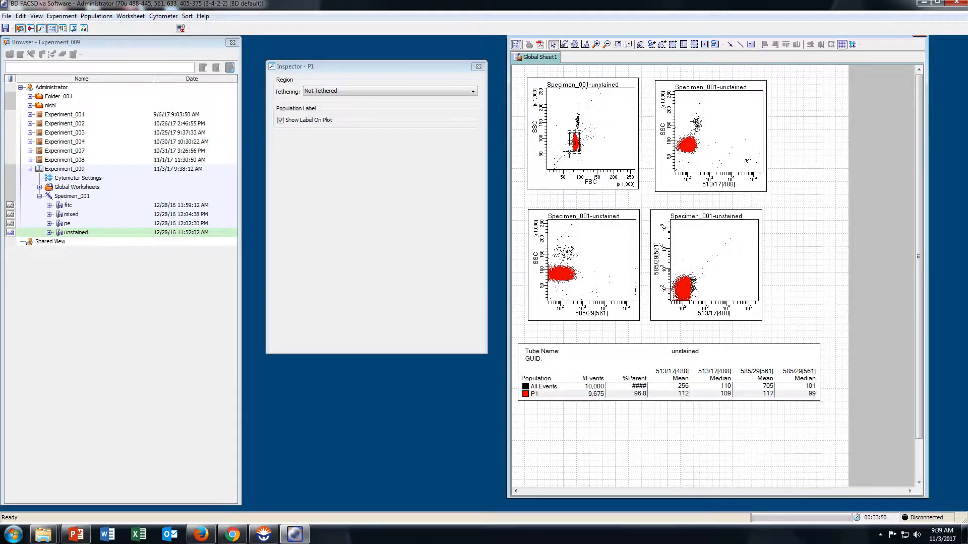
# Step: Set the 513/17[488] vs SSC and other fluorescence plots to display only P1 events
pyautogui.click(709, 134)
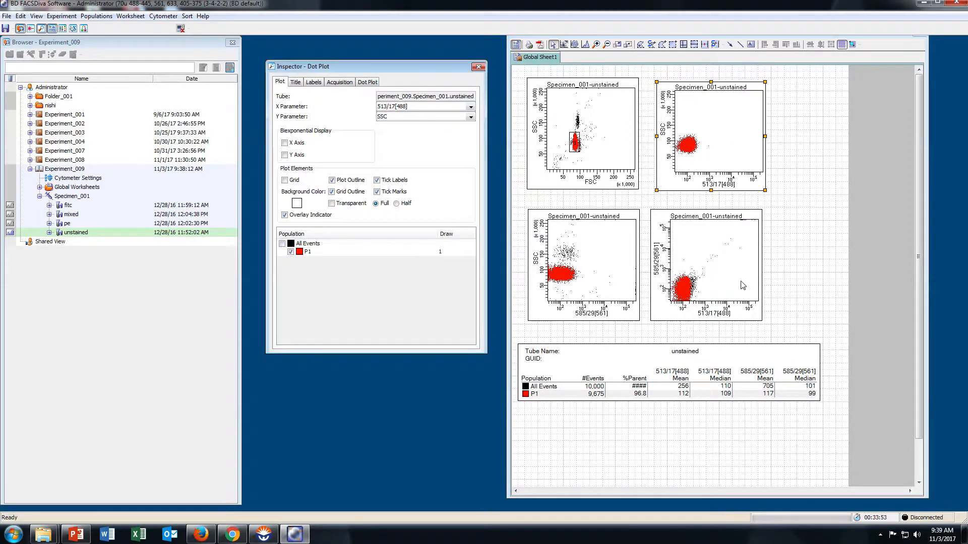
pyautogui.click(582, 265)
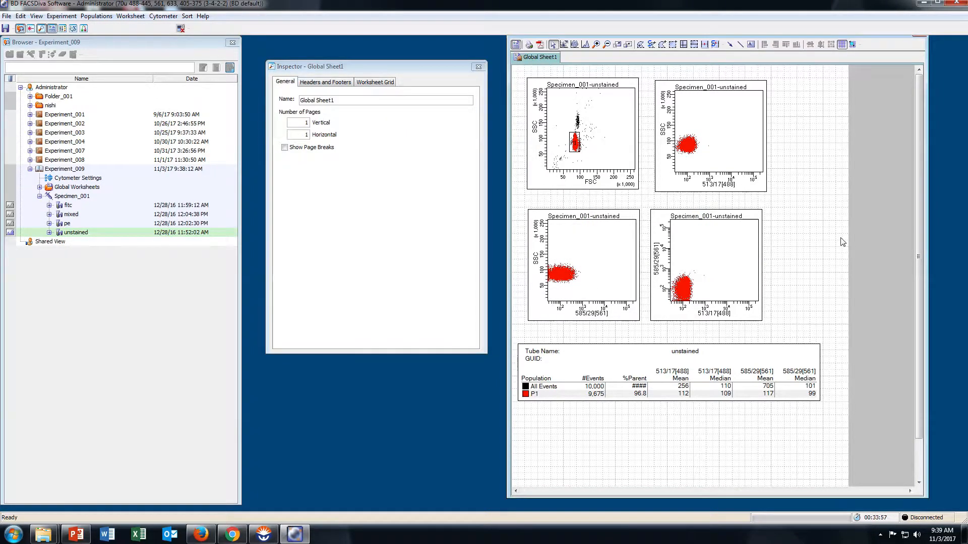
pyautogui.moveTo(850, 267)
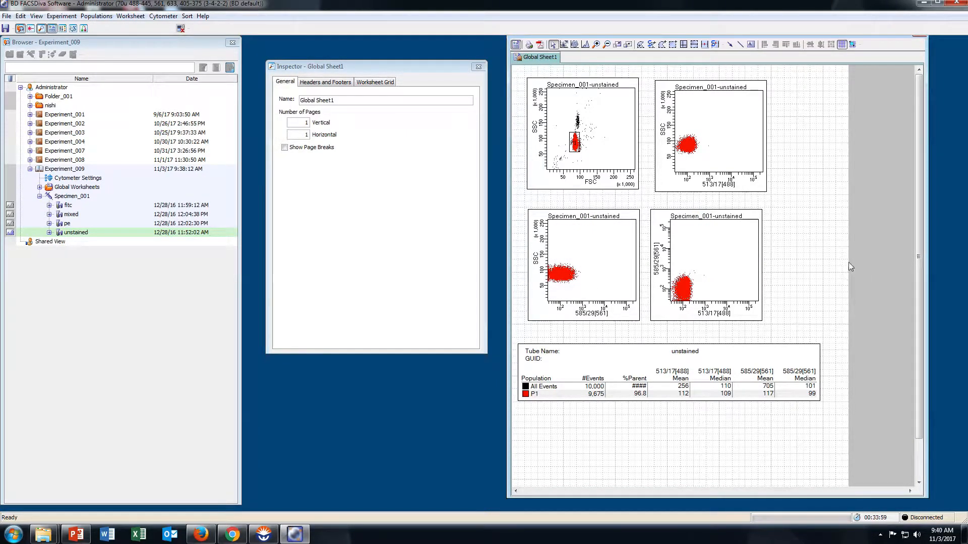
pyautogui.moveTo(647, 310)
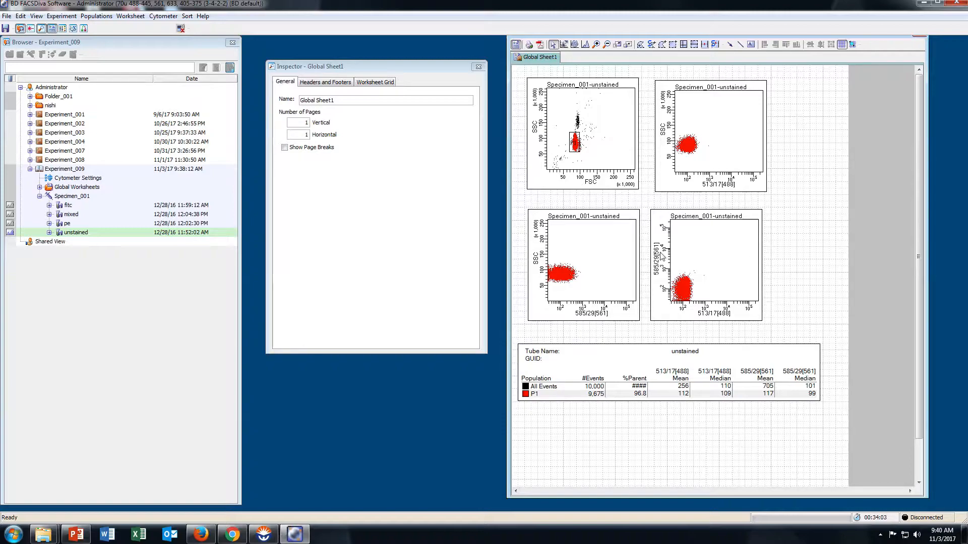
pyautogui.moveTo(14, 208)
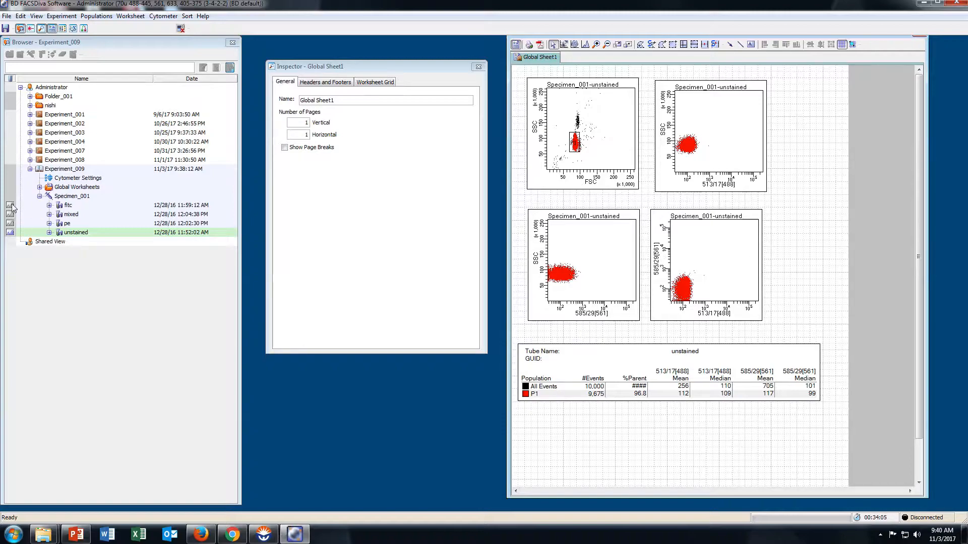
# Step: Show the fitc tube, place the Q1–Q4 quadrant gate, and switch to the pe tube
pyautogui.click(68, 205)
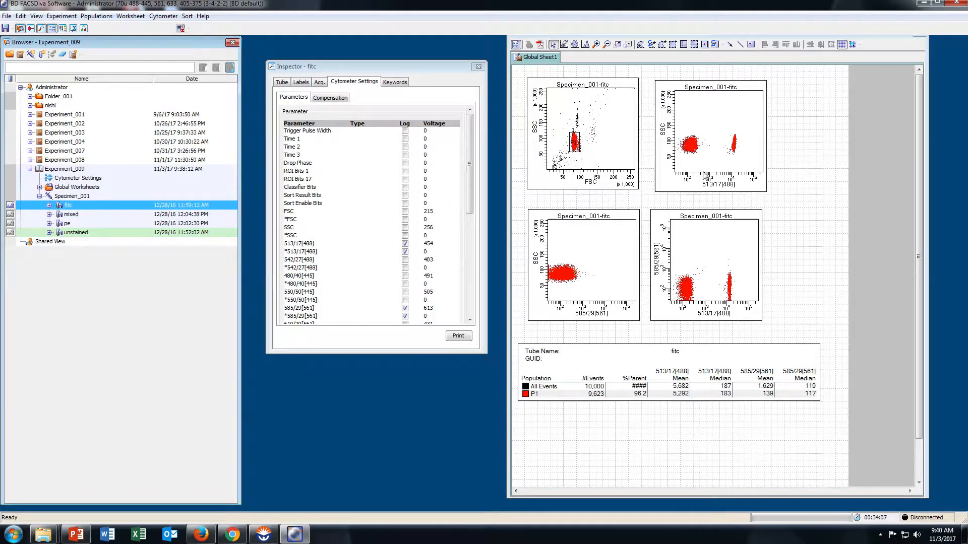
pyautogui.moveTo(758, 266)
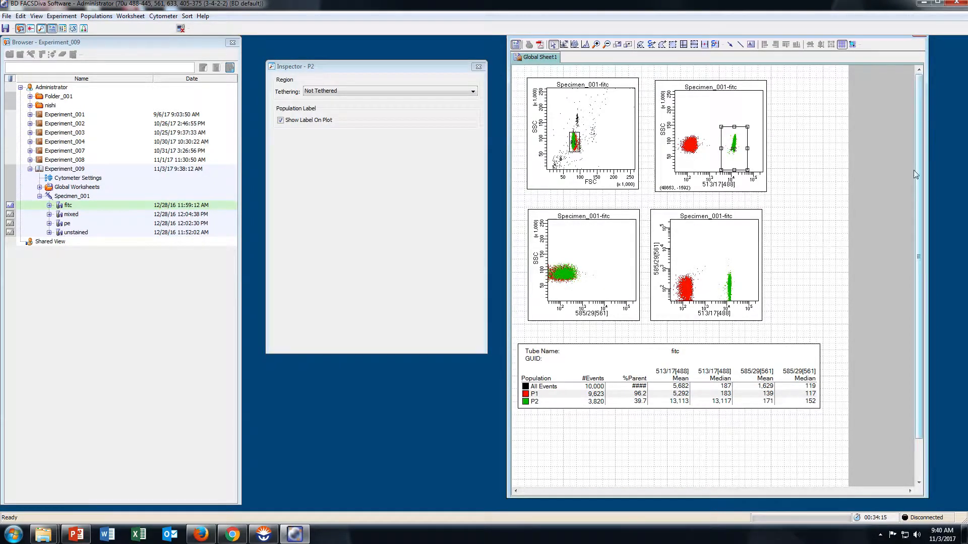
pyautogui.moveTo(730, 259)
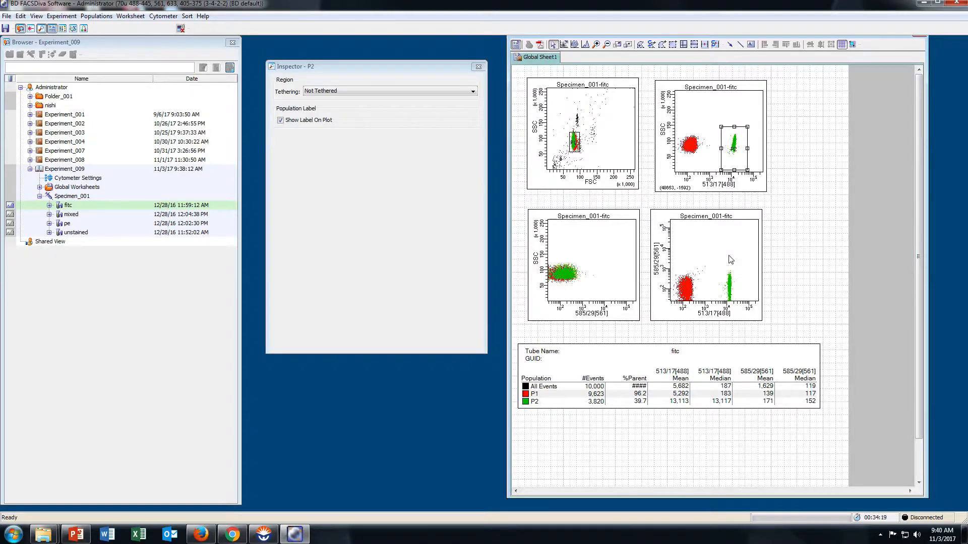
pyautogui.click(705, 265)
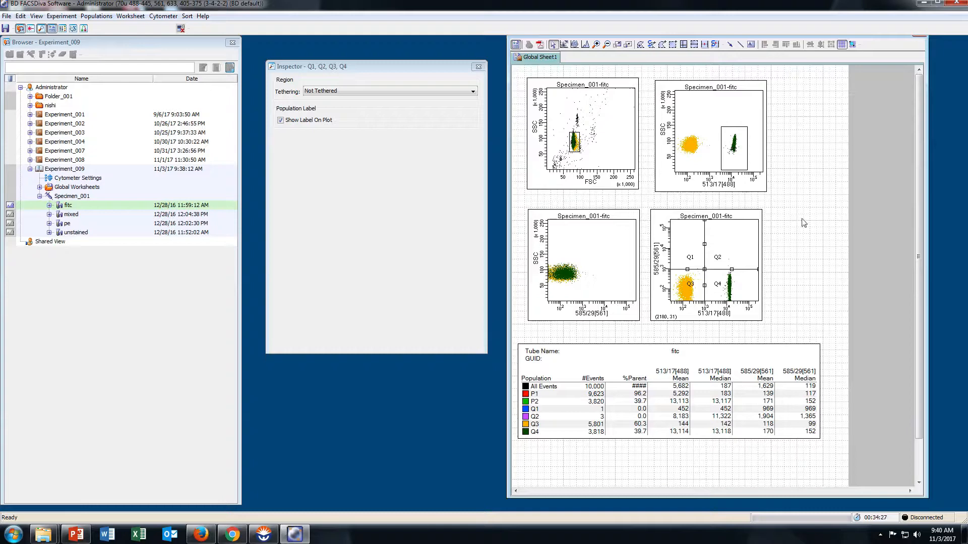
pyautogui.click(66, 223)
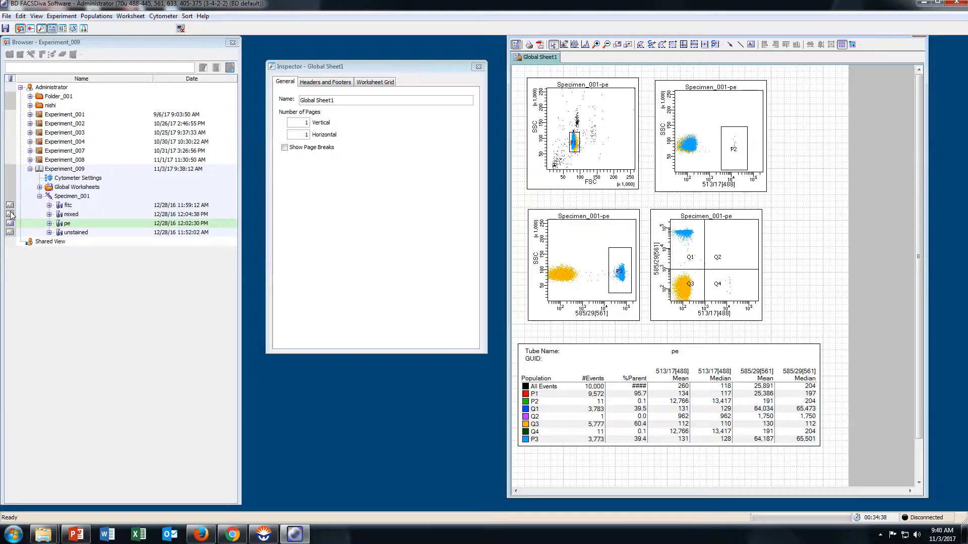
# Step: Make the mixed tube current to view its P1–P3 and Q1–Q4 statistics
pyautogui.click(71, 215)
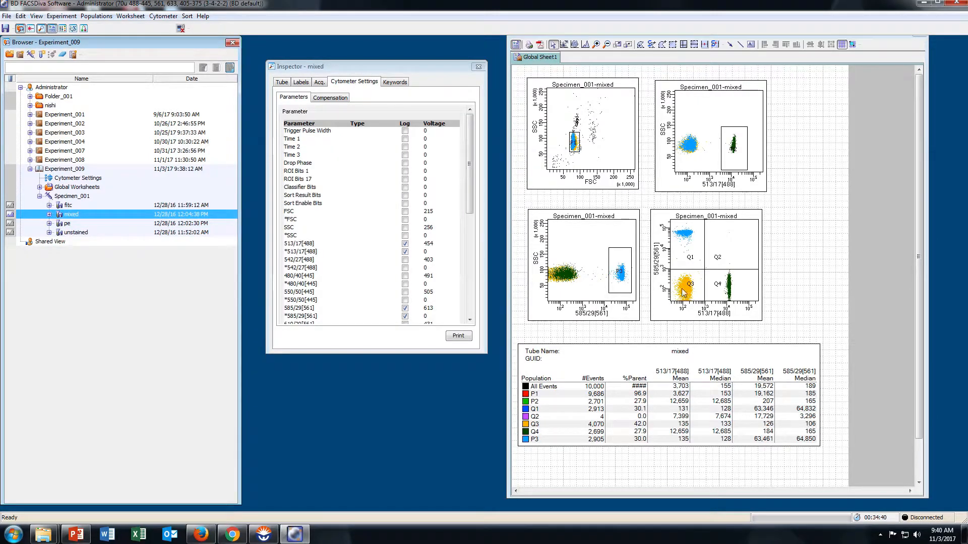
pyautogui.moveTo(702, 264)
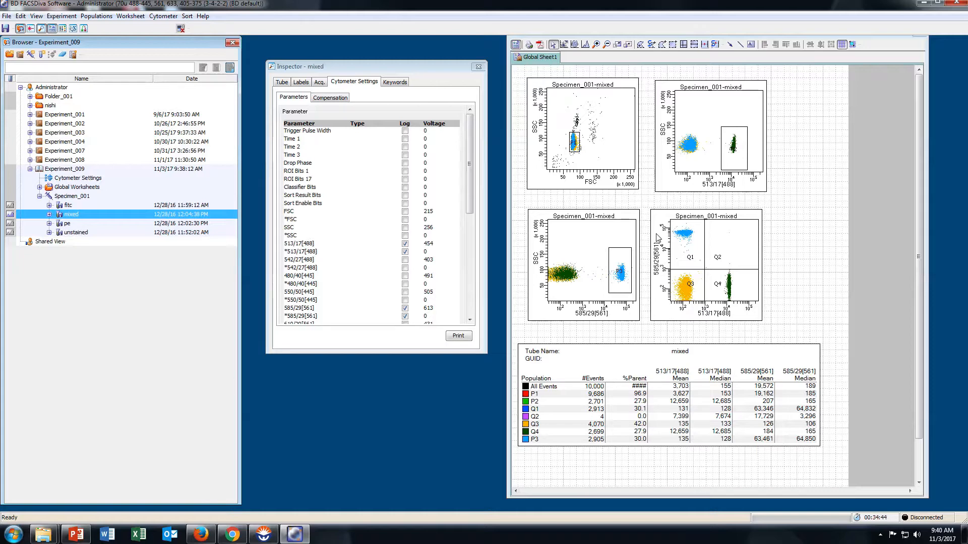
pyautogui.moveTo(787, 248)
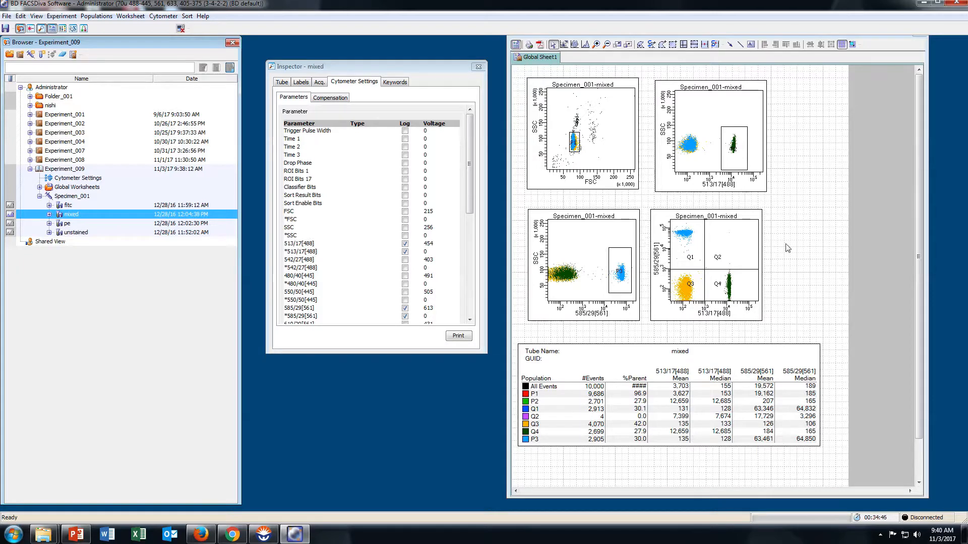
pyautogui.moveTo(731, 236)
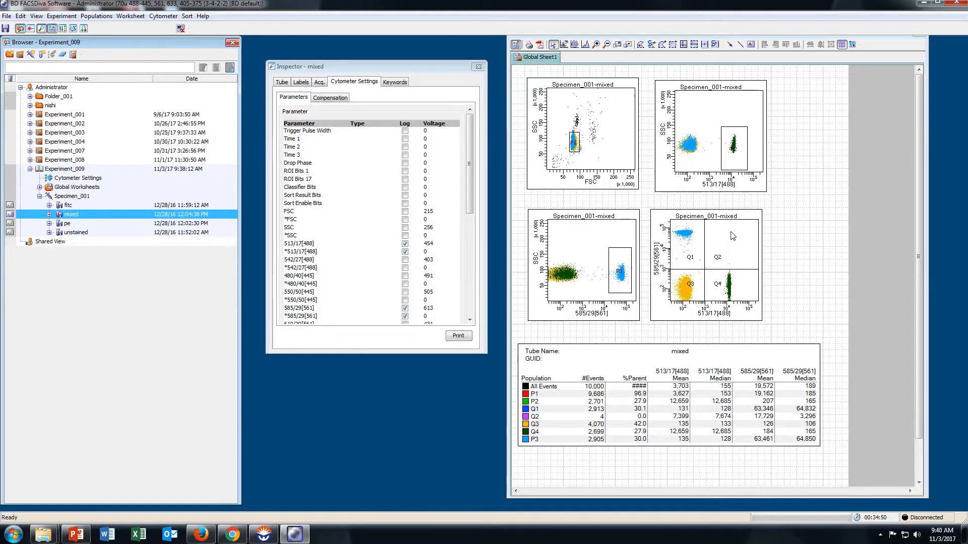
pyautogui.moveTo(745, 254)
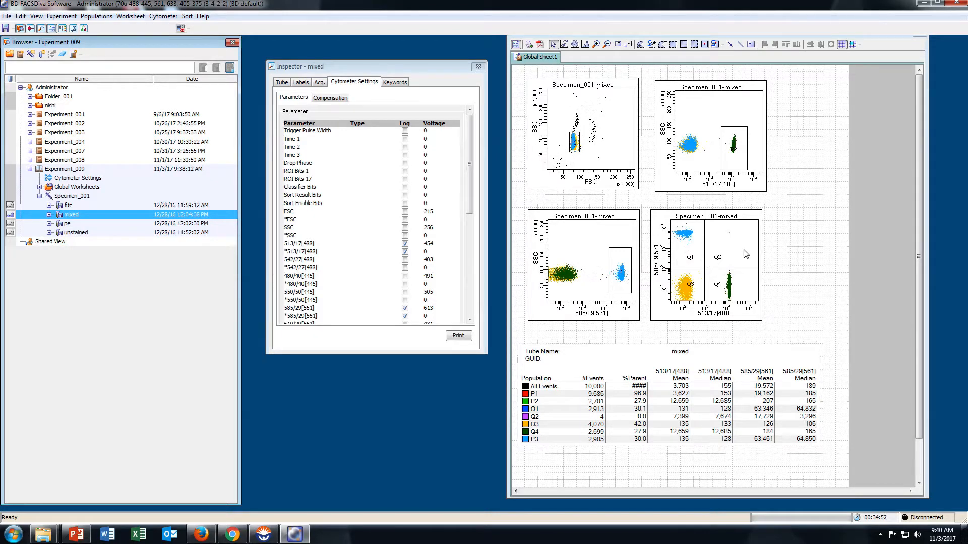
pyautogui.moveTo(602, 318)
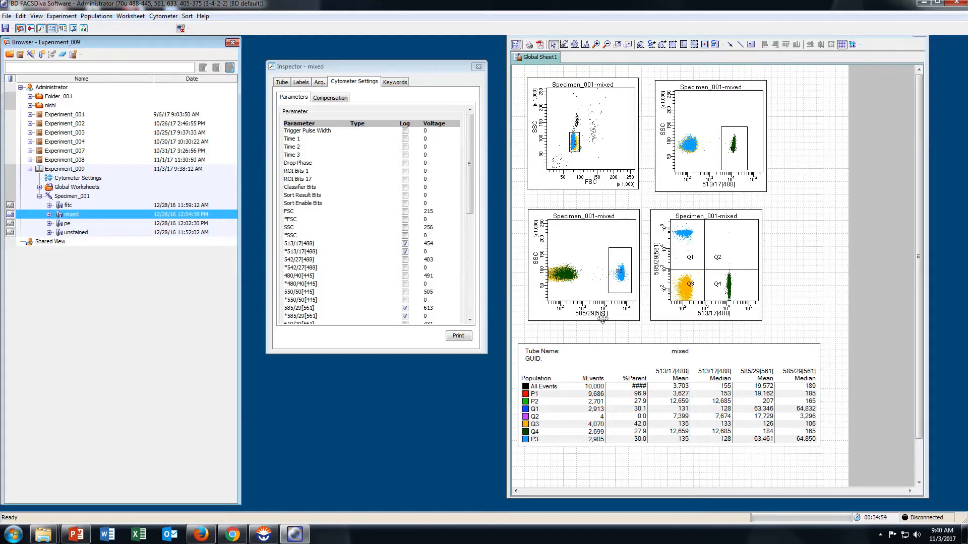